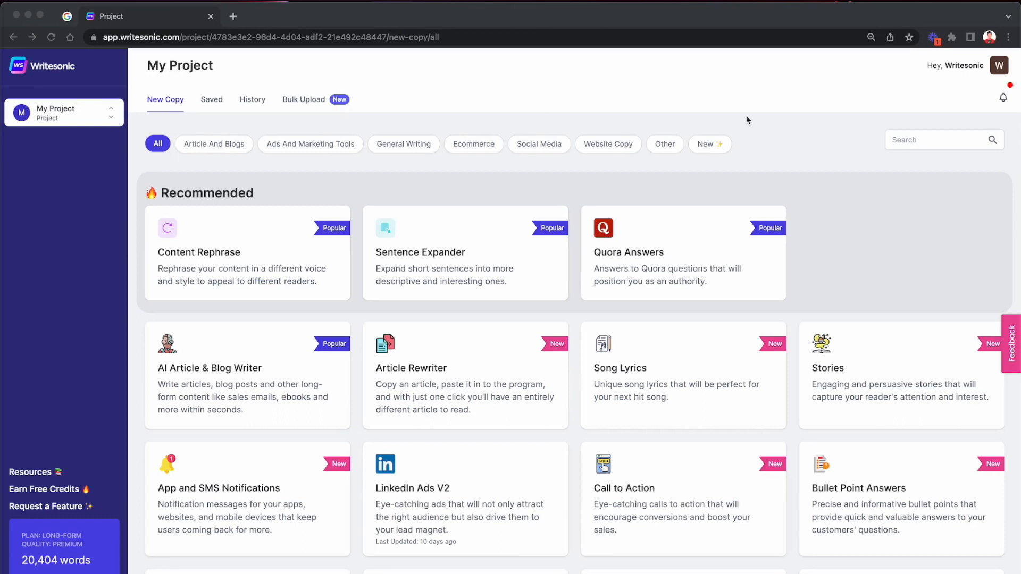
mouse_move(912, 147)
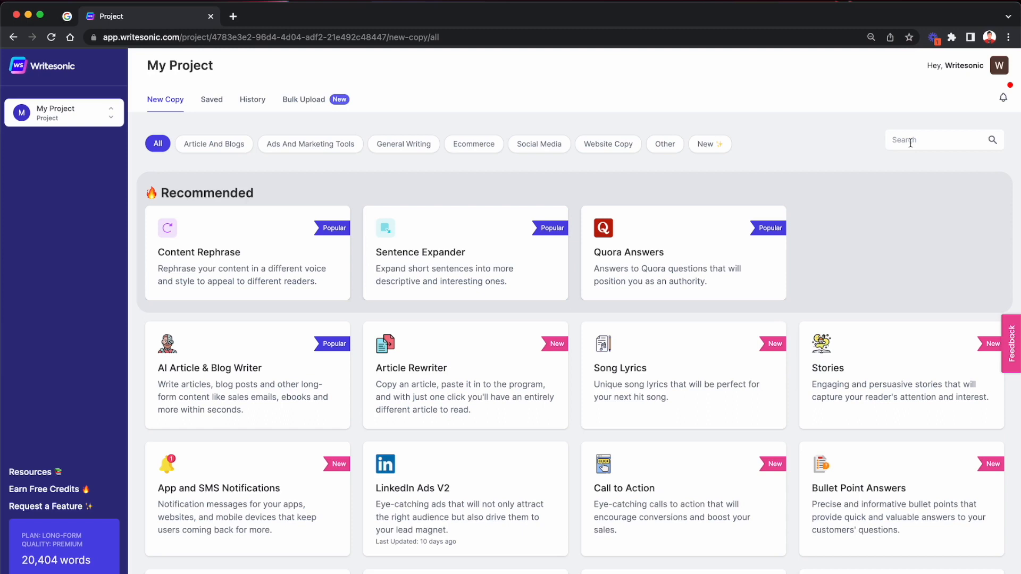
Search the template library for 'face' to find the Facebook Ads template.
text(face)
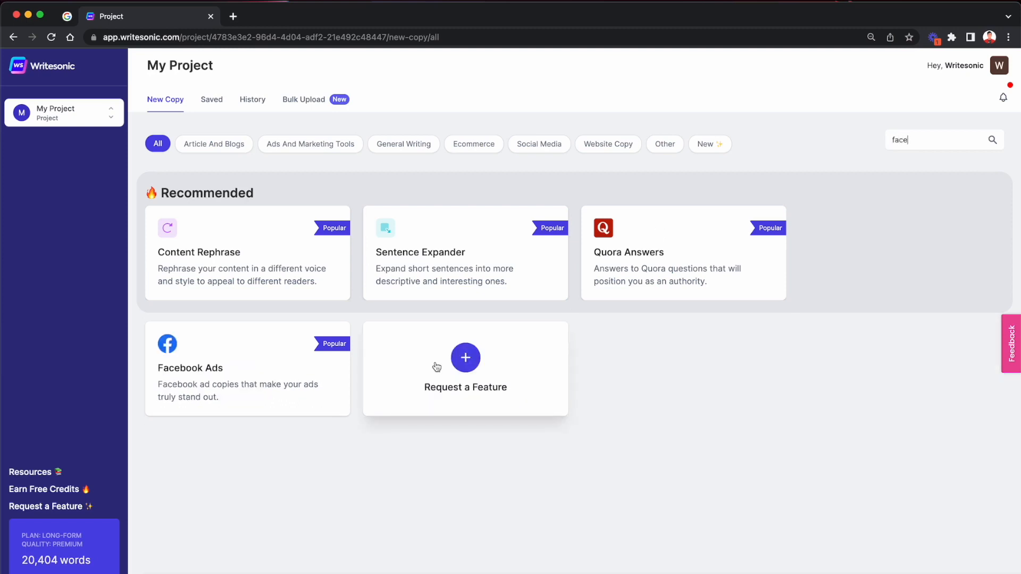
mouse_move(266, 375)
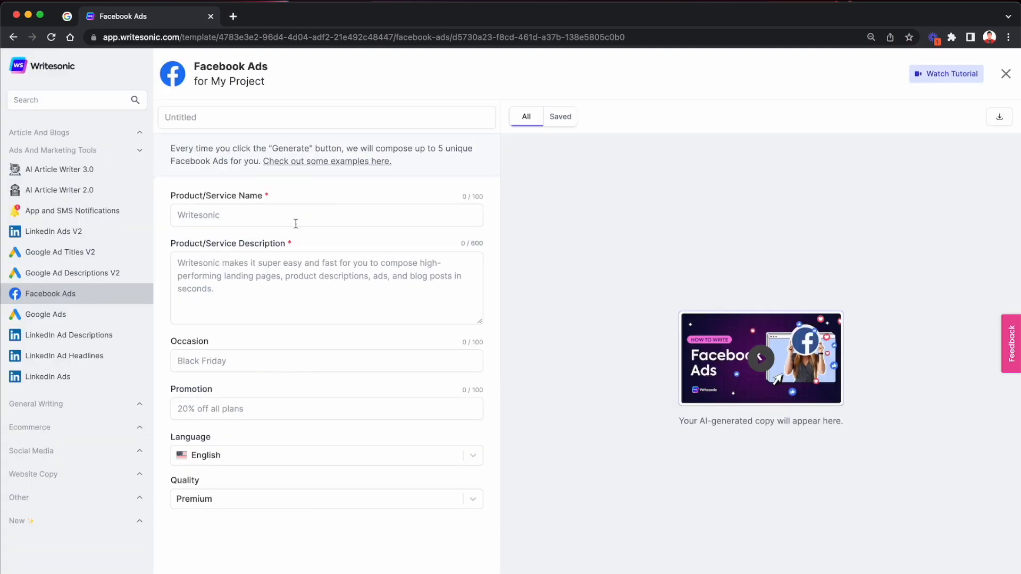
mouse_move(291, 219)
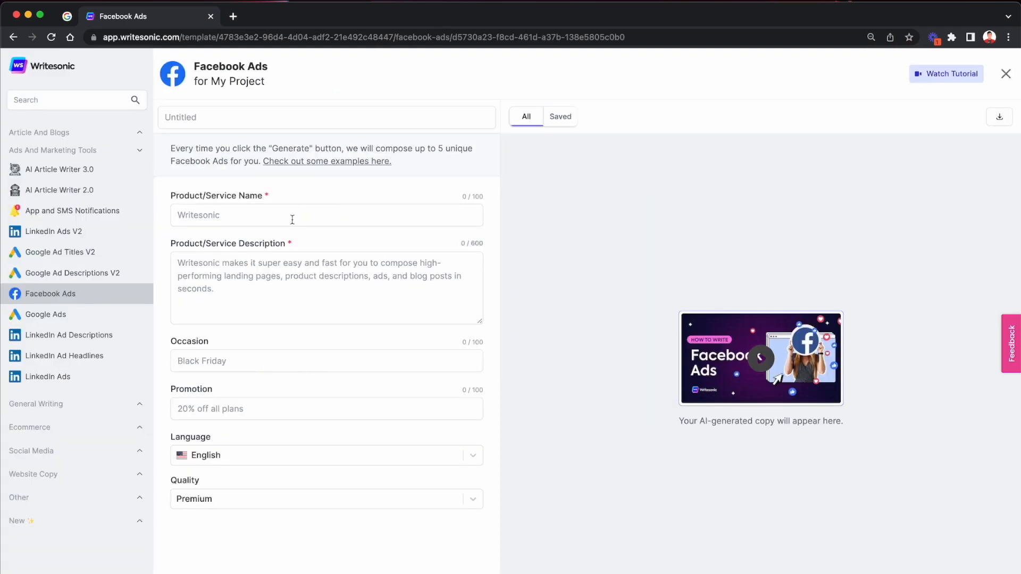
mouse_move(268, 215)
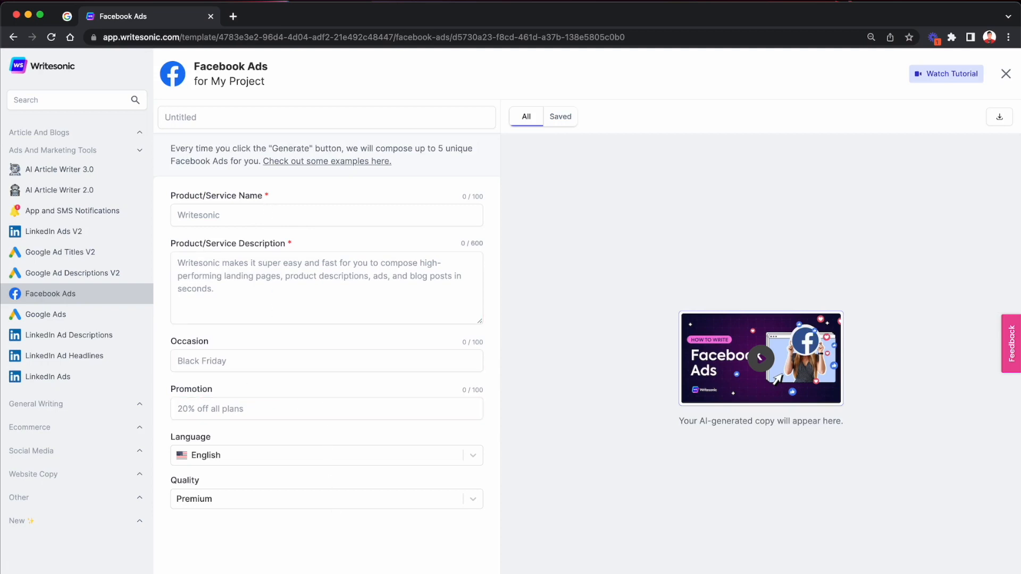
mouse_move(587, 530)
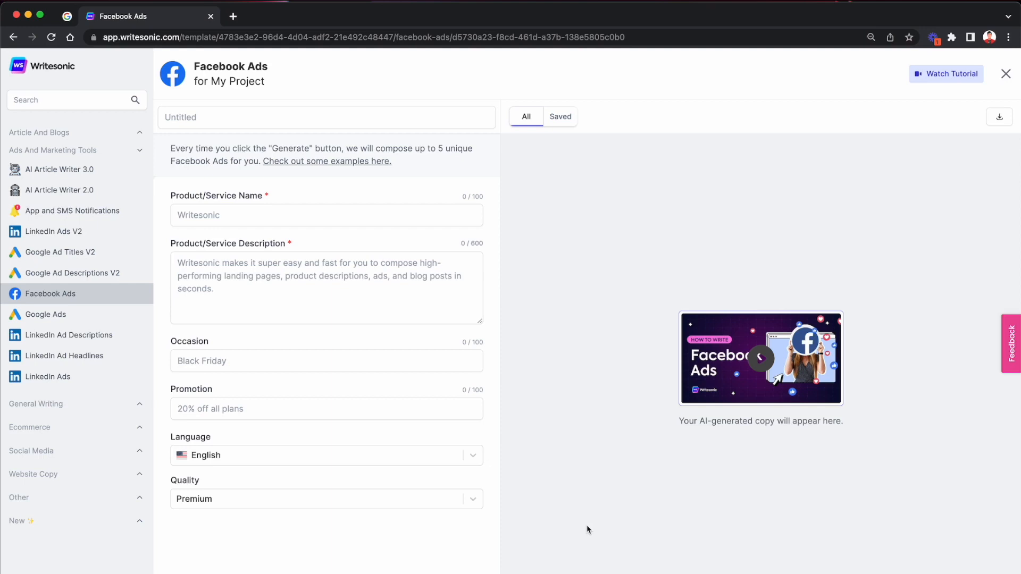
mouse_move(332, 249)
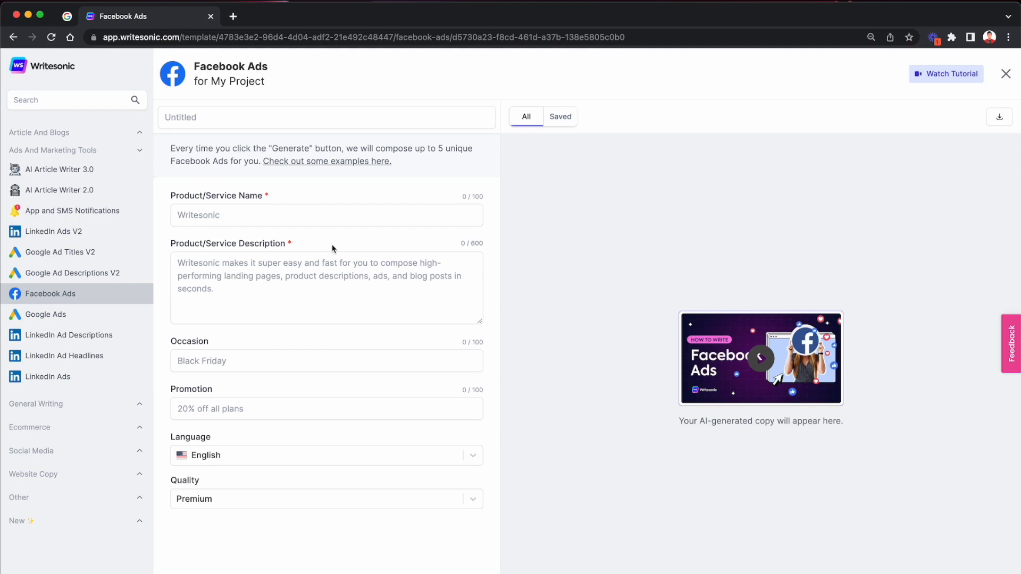
mouse_move(547, 436)
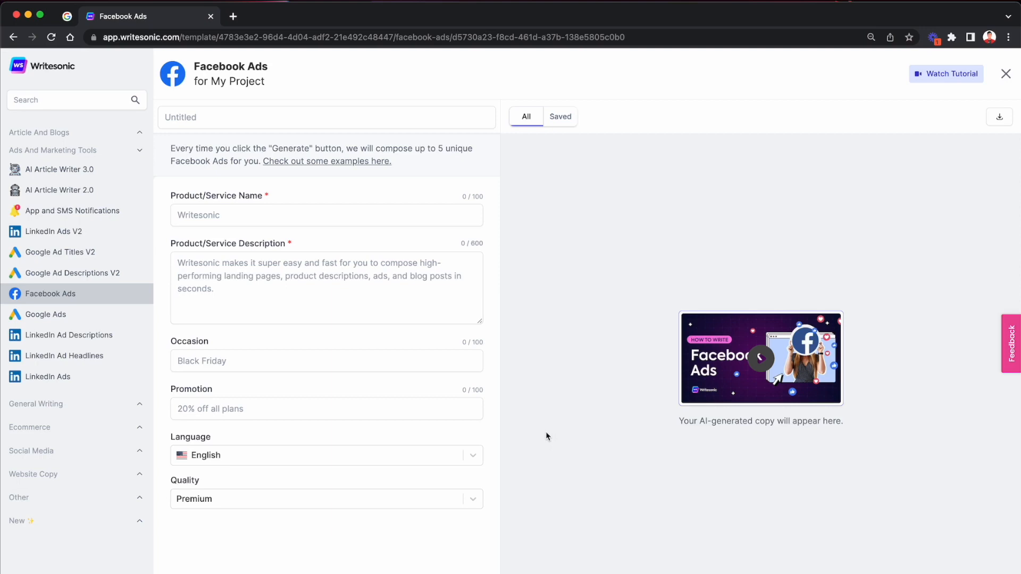
mouse_move(656, 377)
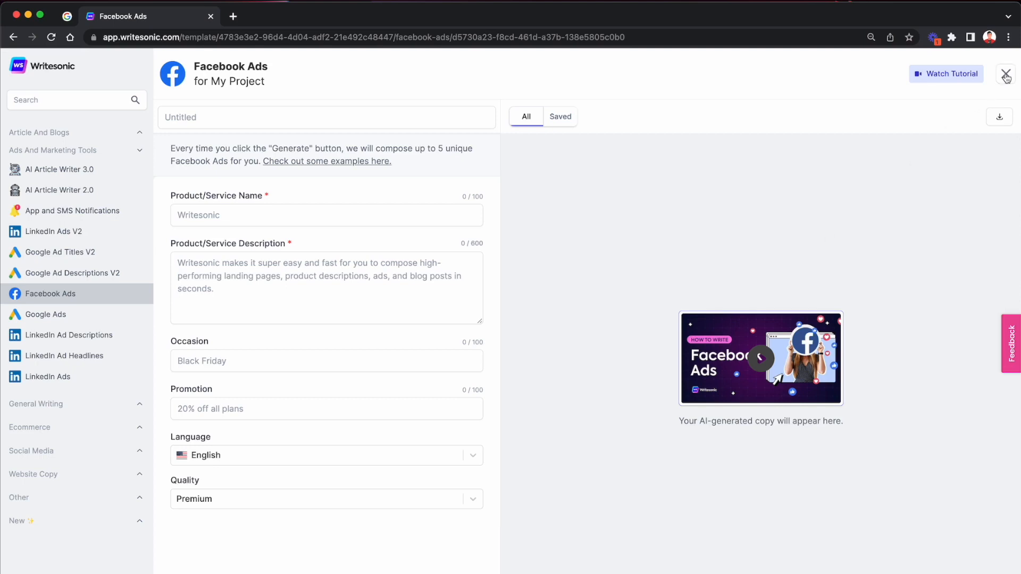
Close the Facebook Ads form and go to the Bulk Upload page.
click(1004, 73)
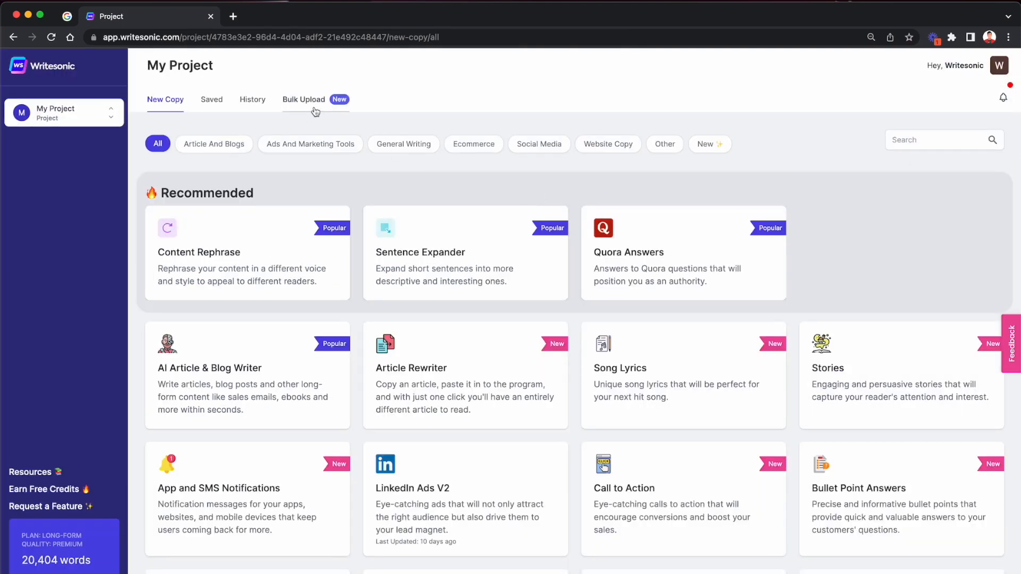
mouse_move(449, 228)
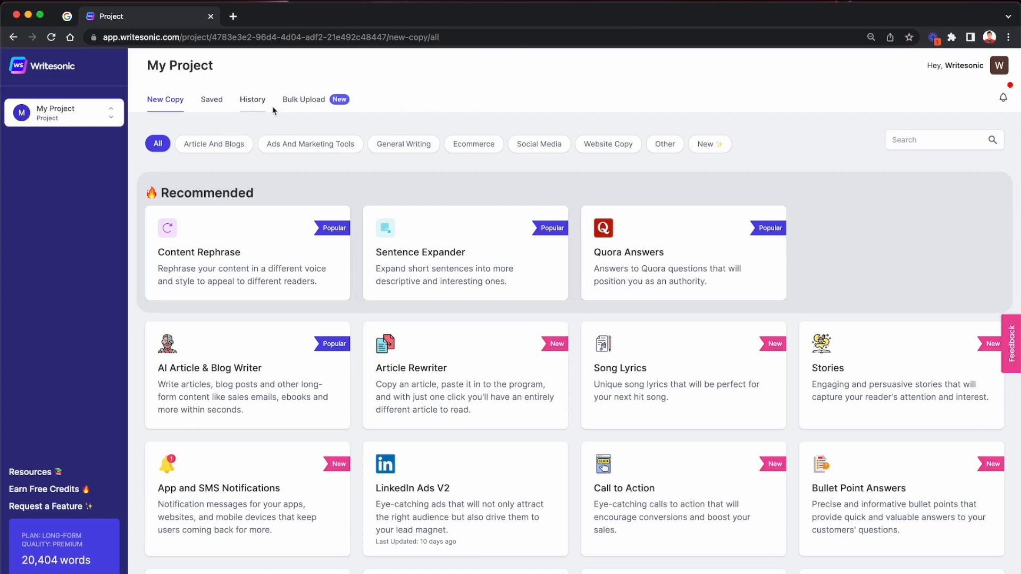
mouse_move(304, 105)
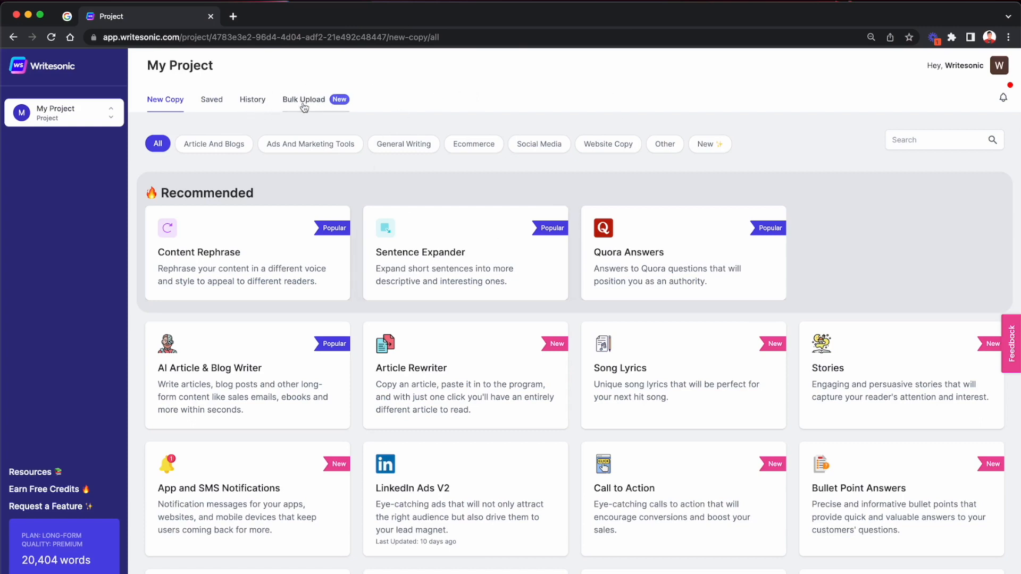
mouse_move(313, 106)
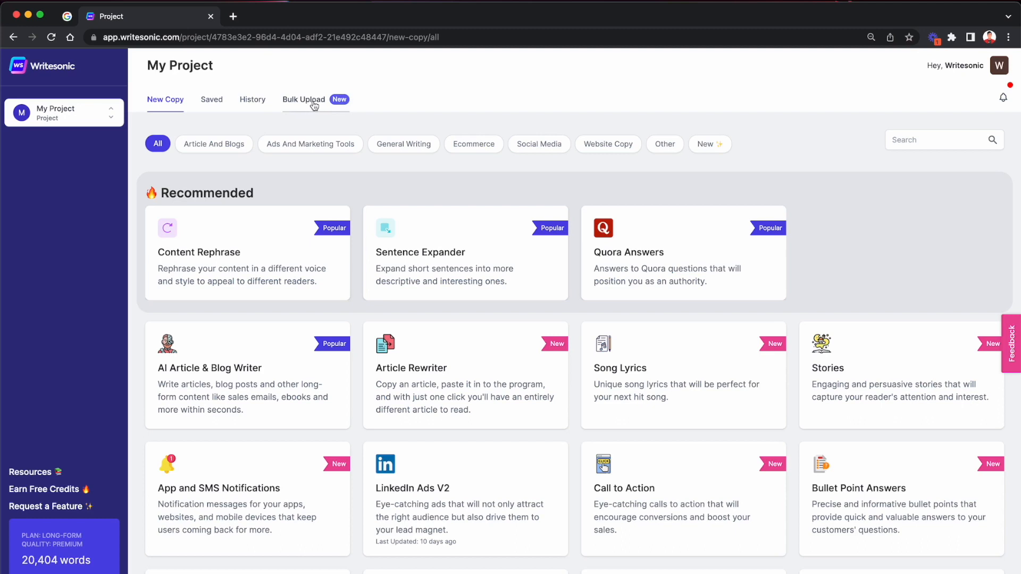
click(303, 99)
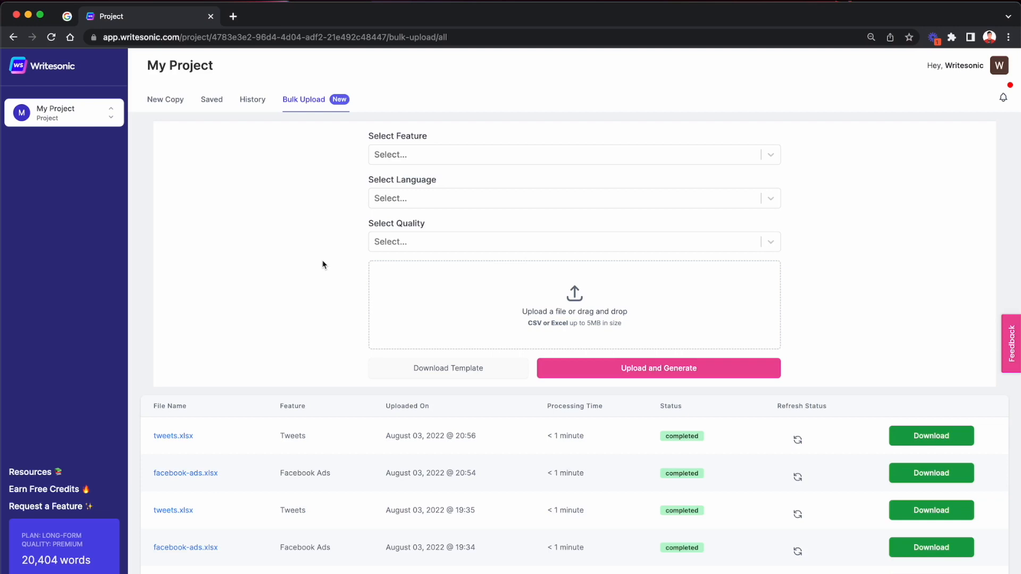
mouse_move(305, 198)
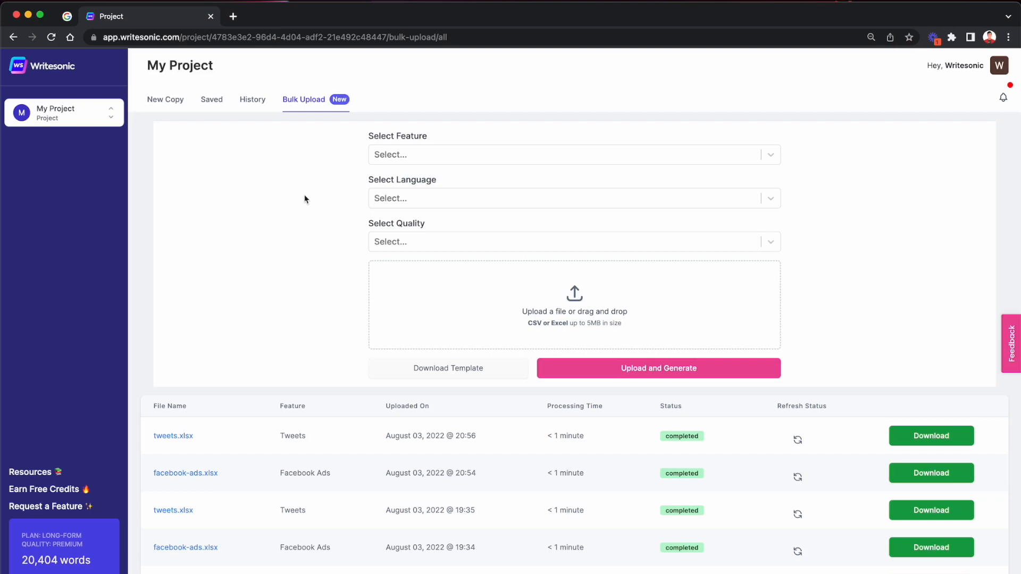
mouse_move(338, 111)
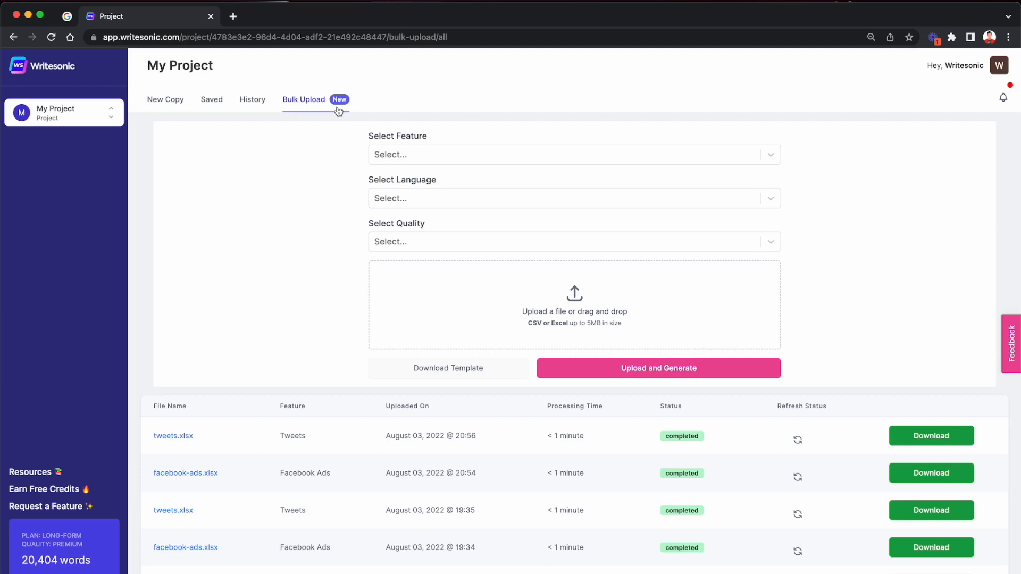
mouse_move(420, 155)
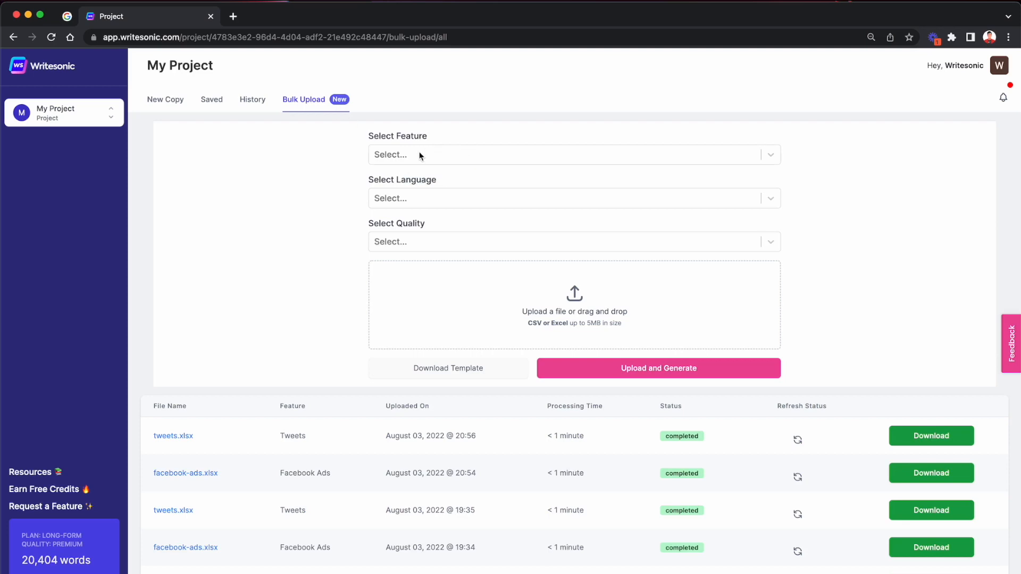
Choose Facebook Ads from the feature list, then browse the language options.
click(573, 154)
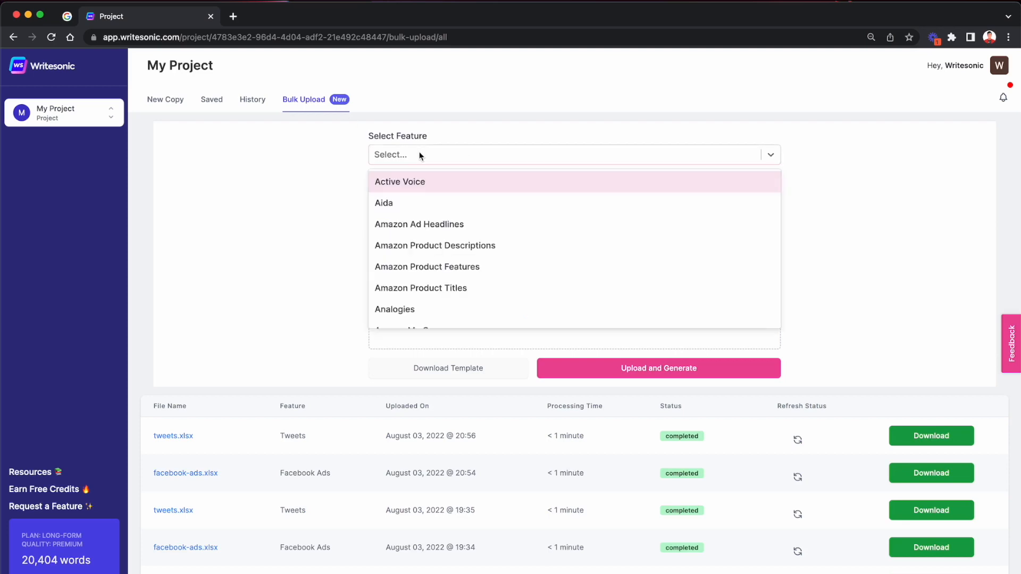
mouse_move(452, 224)
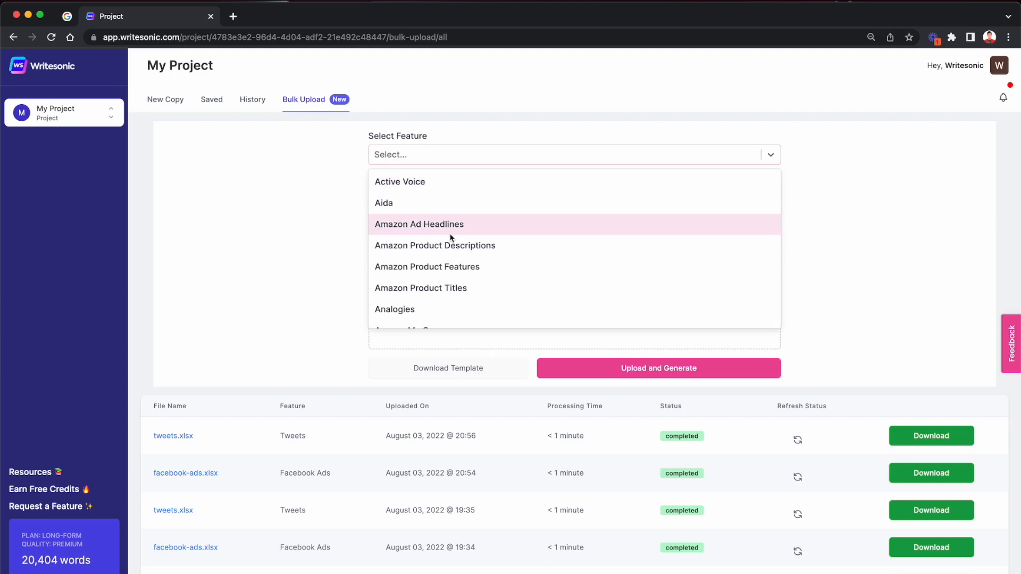
scroll(down, 3)
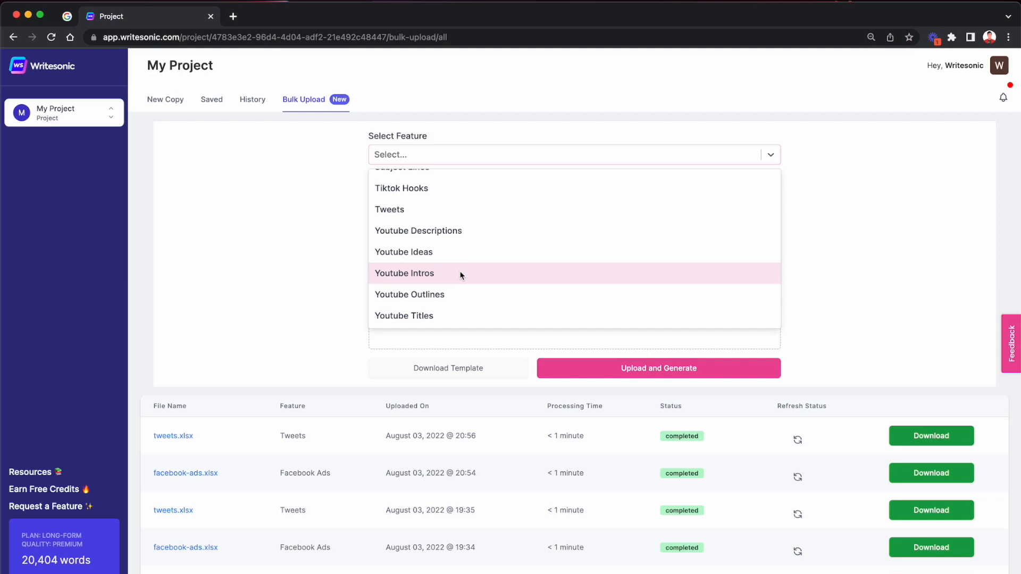
scroll(up, 3)
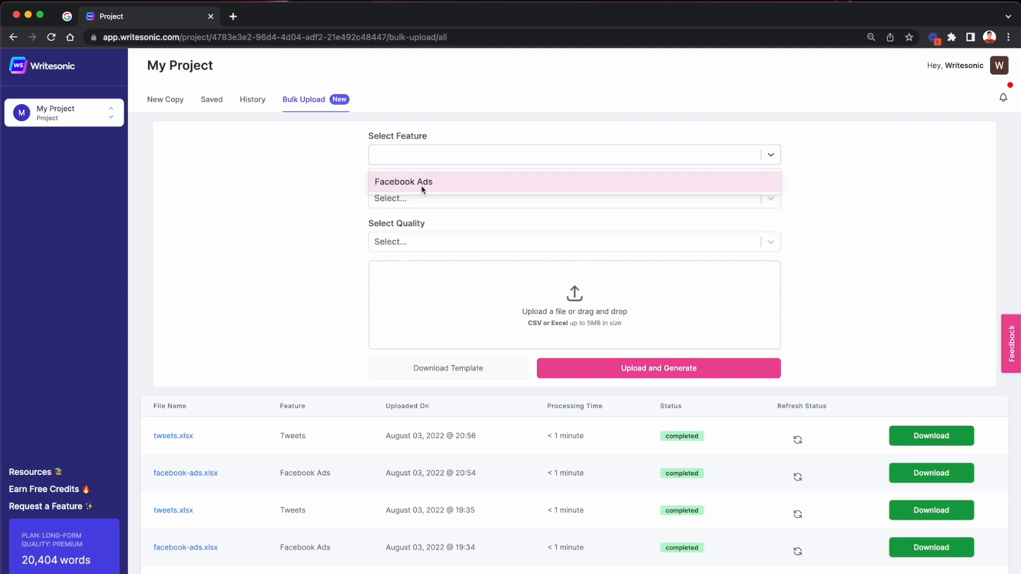
click(403, 182)
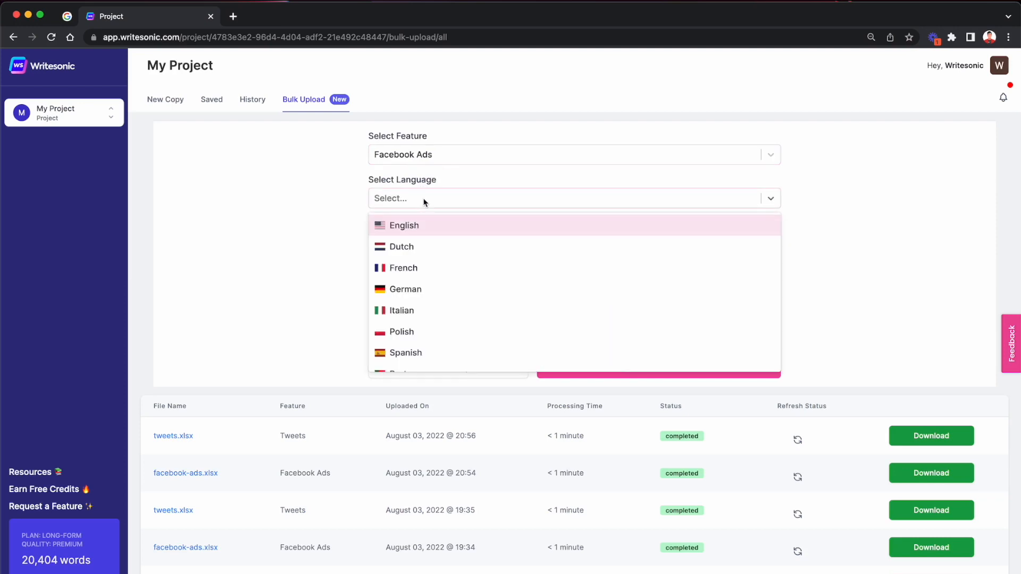
mouse_move(472, 331)
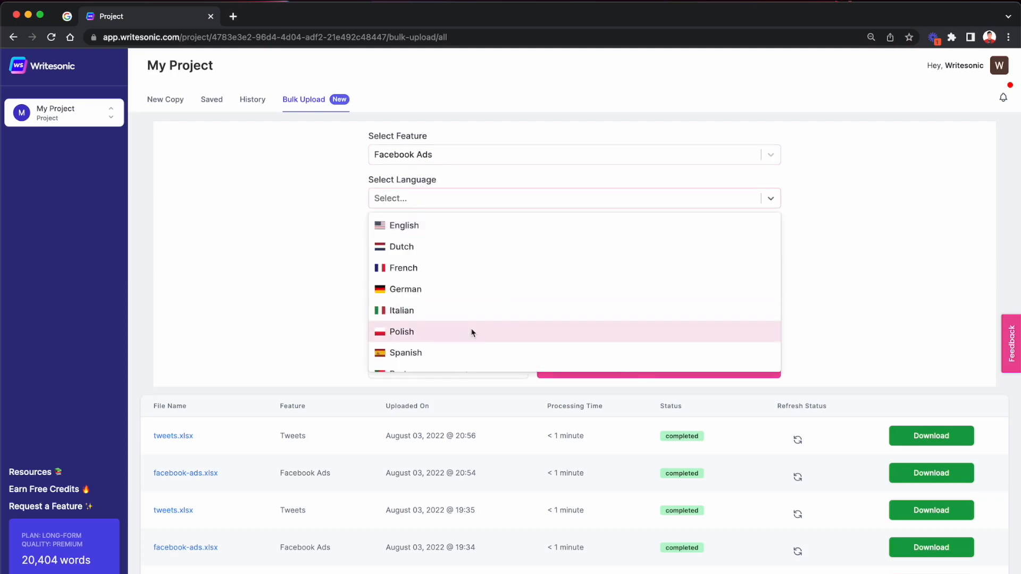
scroll(down, 3)
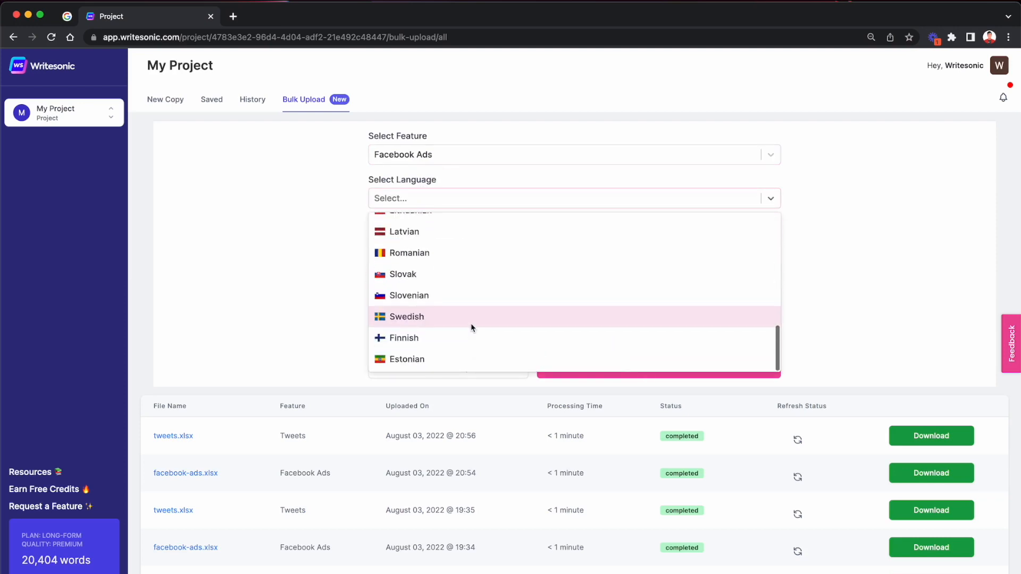
scroll(up, 3)
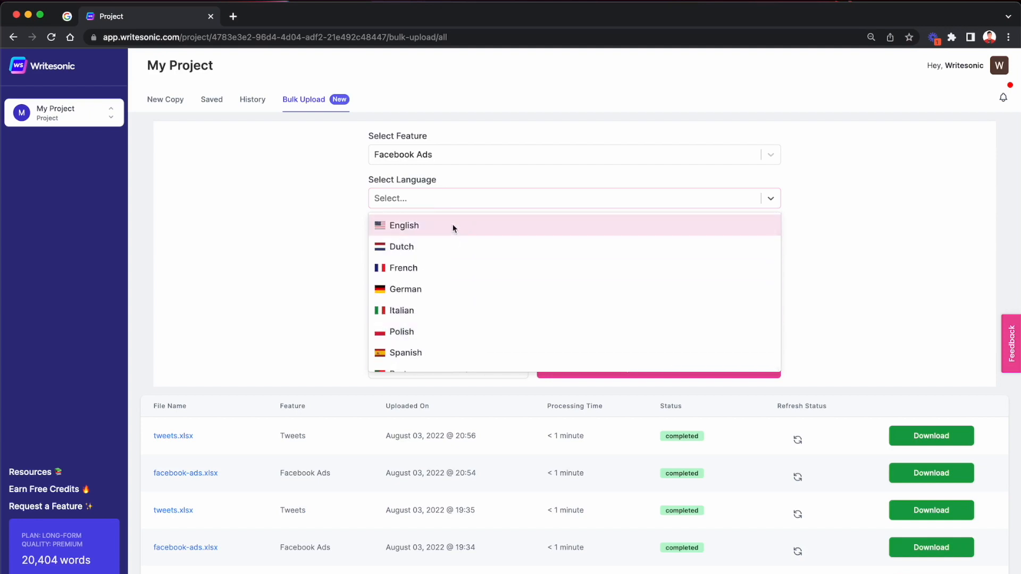
Set the bulk upload language to English and quality to Premium.
click(404, 225)
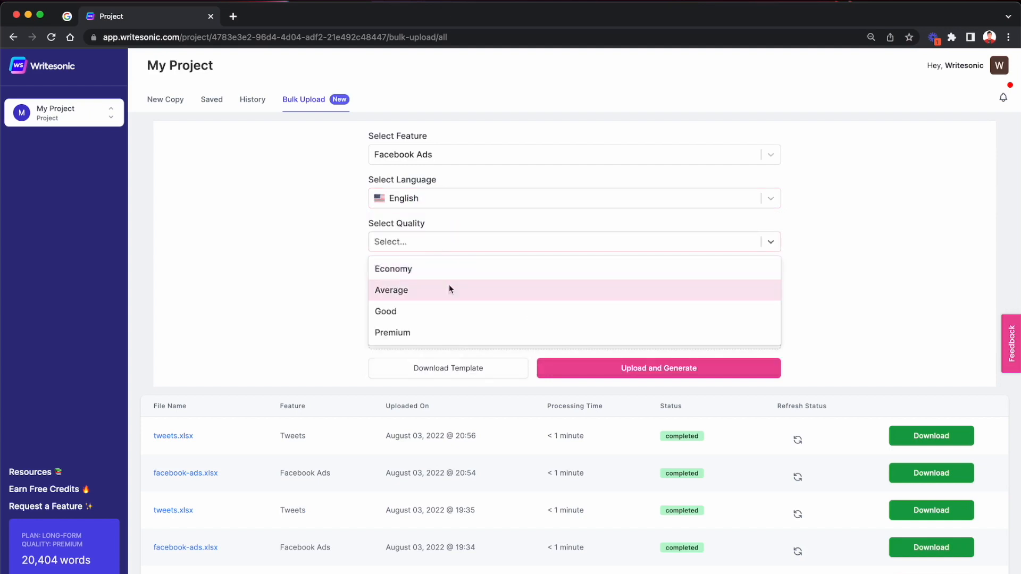
mouse_move(445, 333)
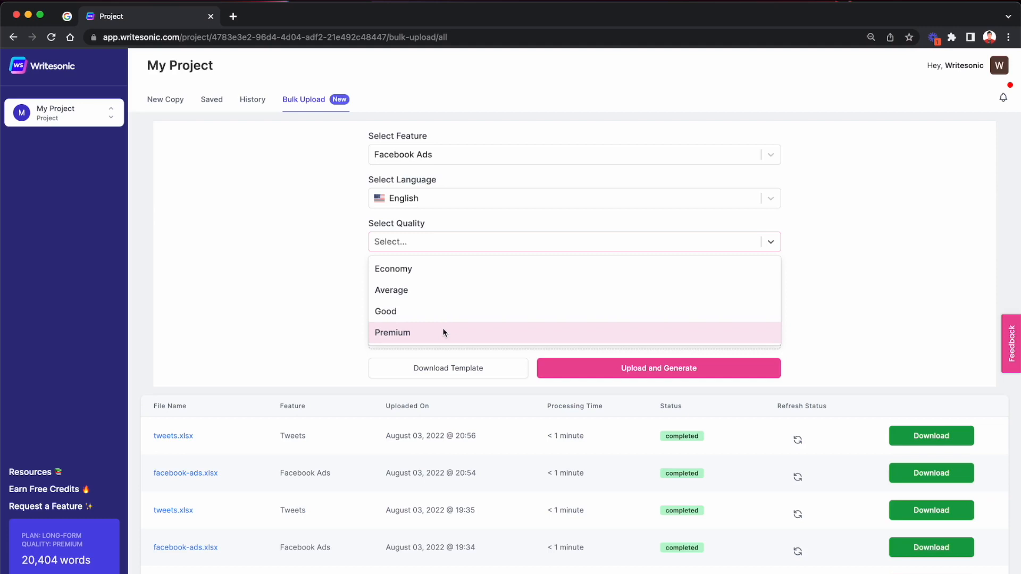
mouse_move(418, 307)
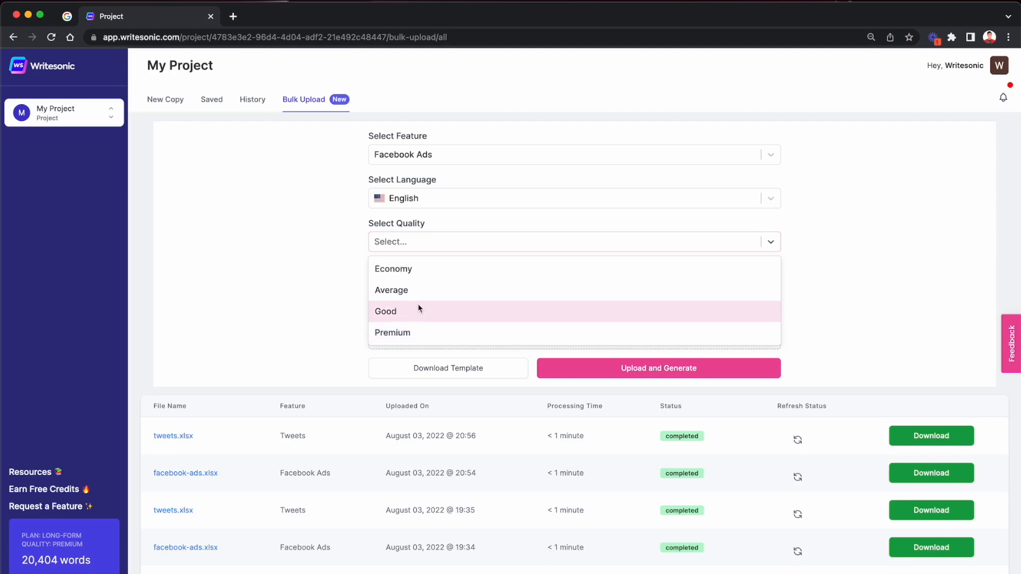
mouse_move(428, 306)
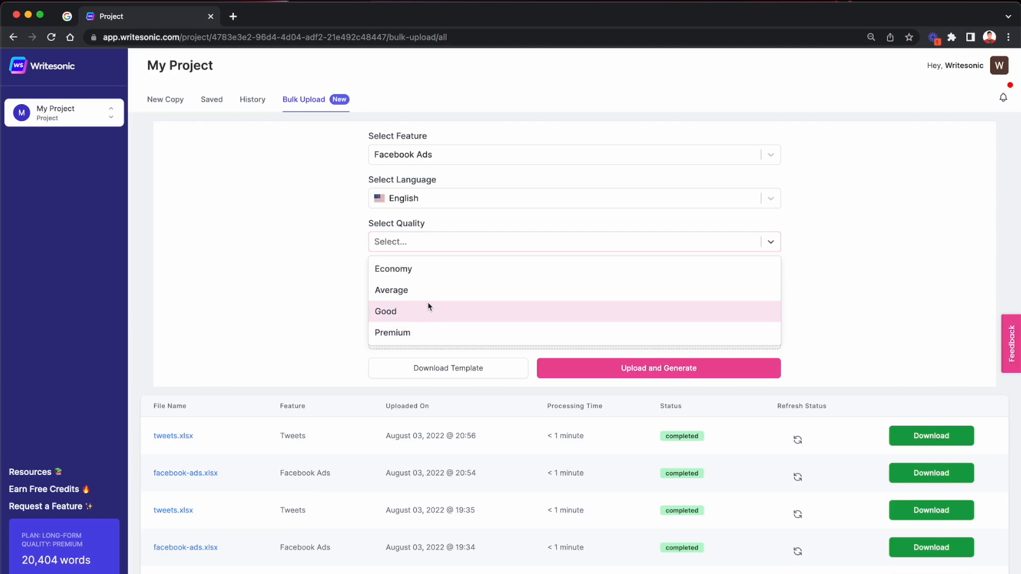
click(393, 333)
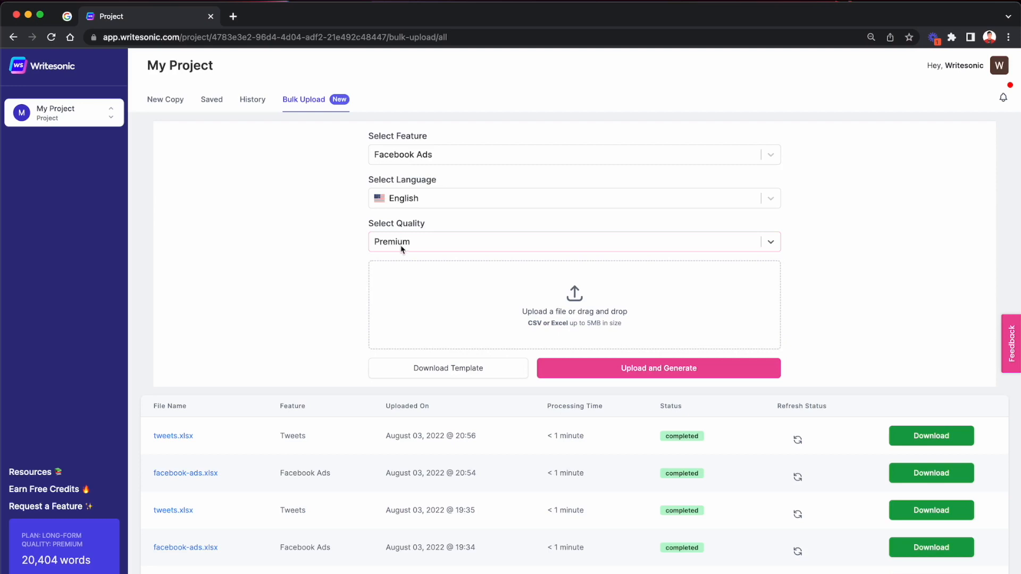
mouse_move(463, 379)
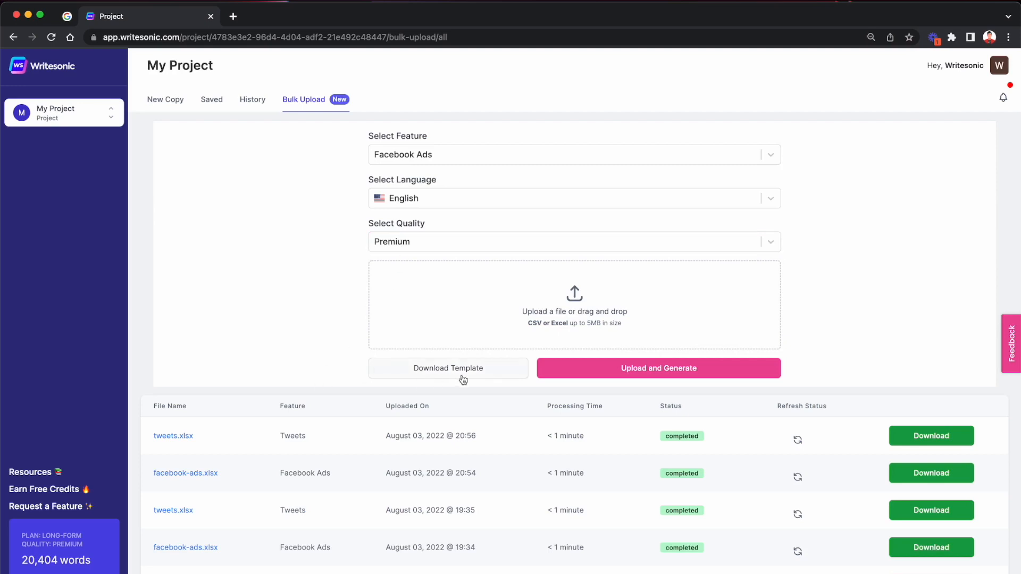
mouse_move(476, 378)
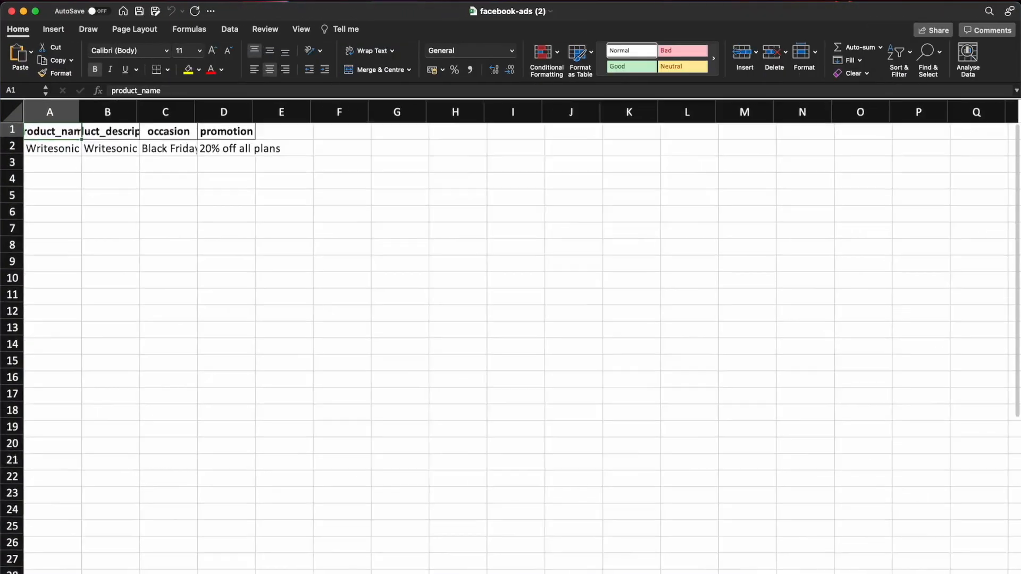
Widen columns A–C and check the sample row's description, occasion and promotion cells.
drag(83, 112, 202, 112)
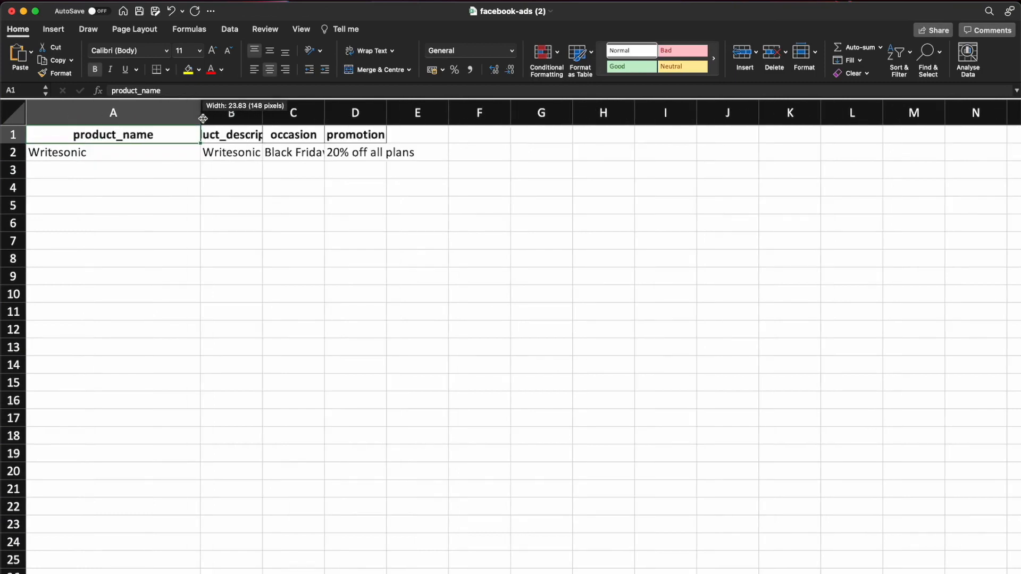
drag(201, 112, 388, 112)
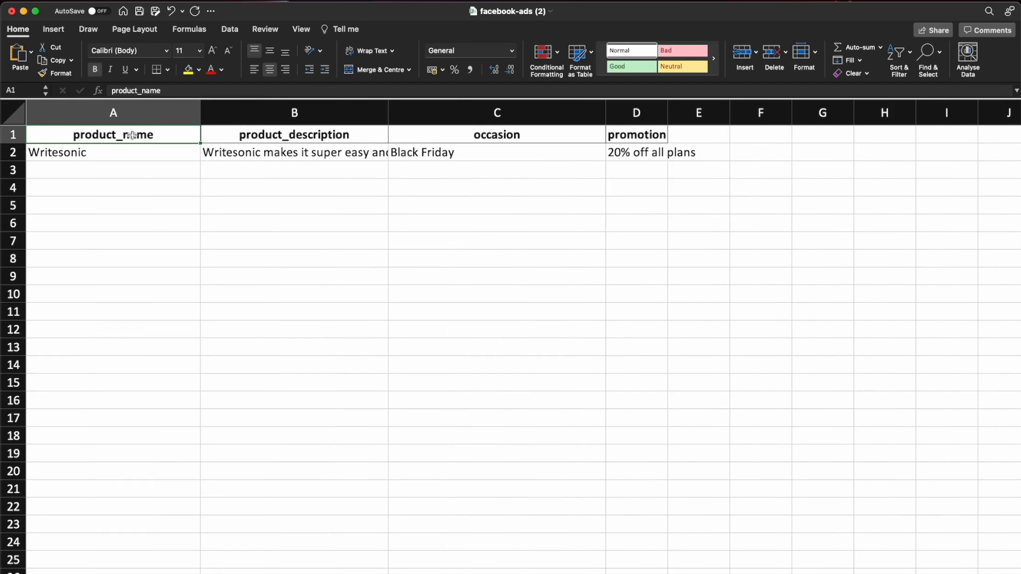
mouse_move(636, 134)
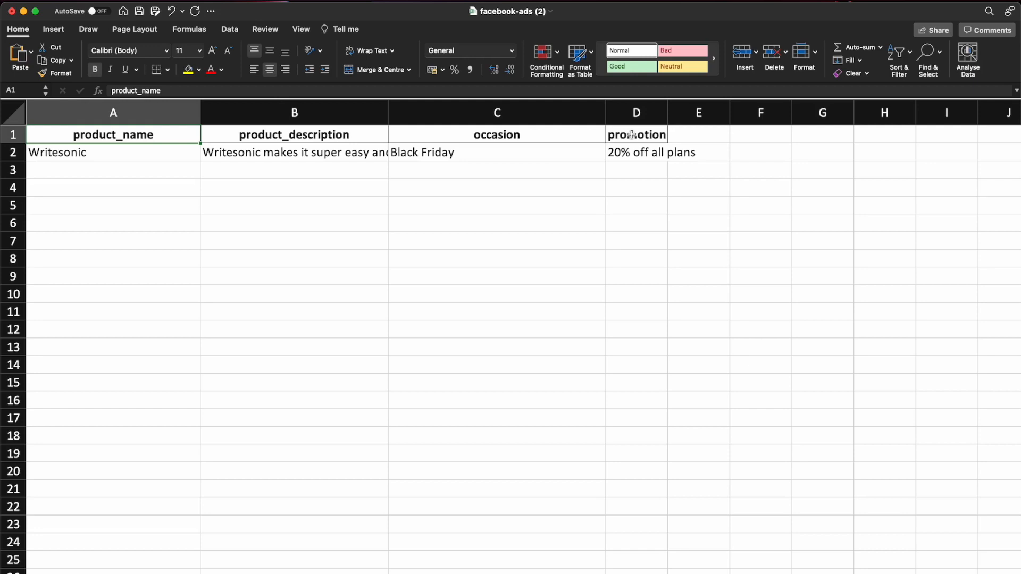
mouse_move(189, 157)
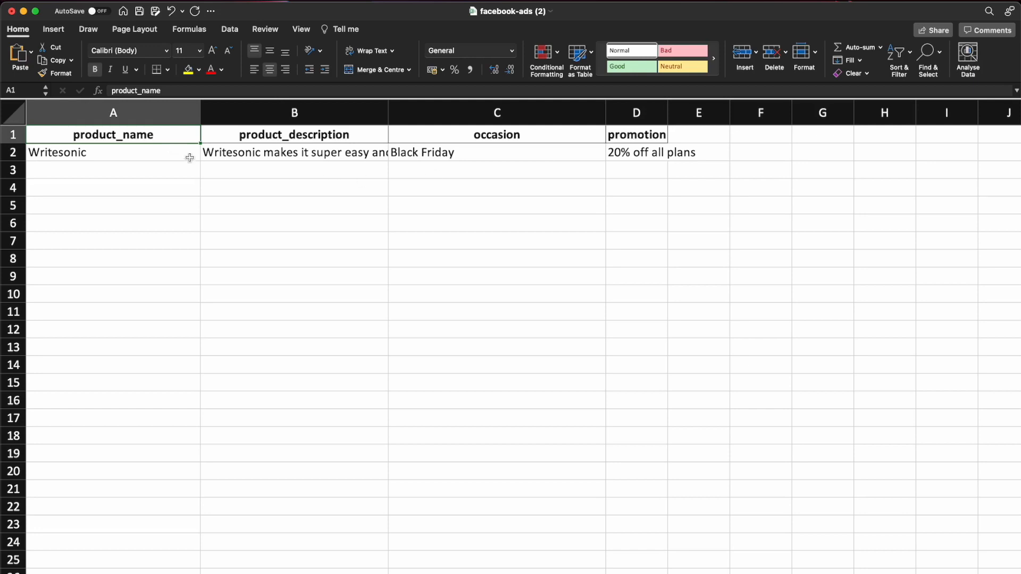
mouse_move(337, 151)
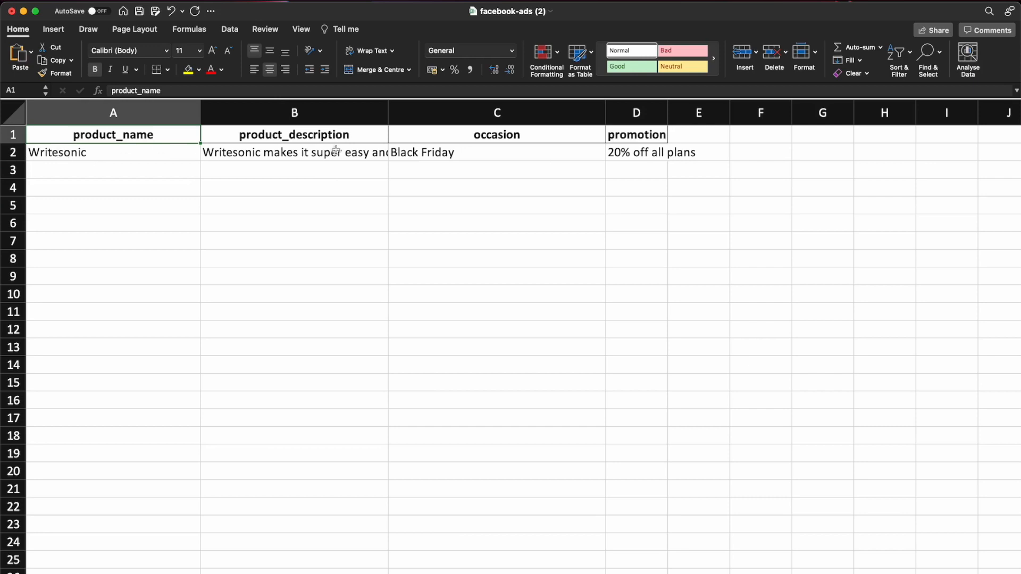
mouse_move(77, 154)
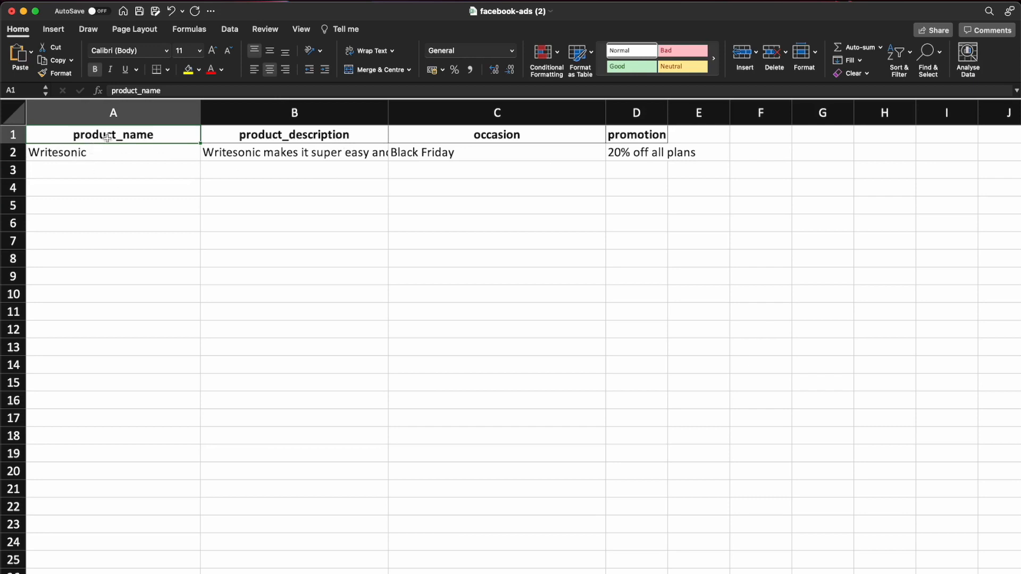
click(294, 152)
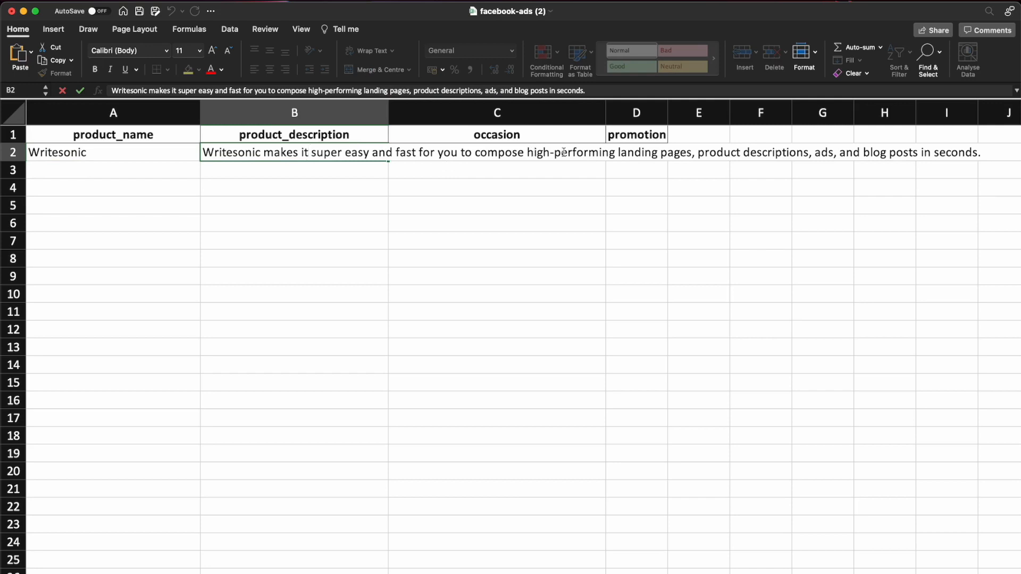
click(497, 151)
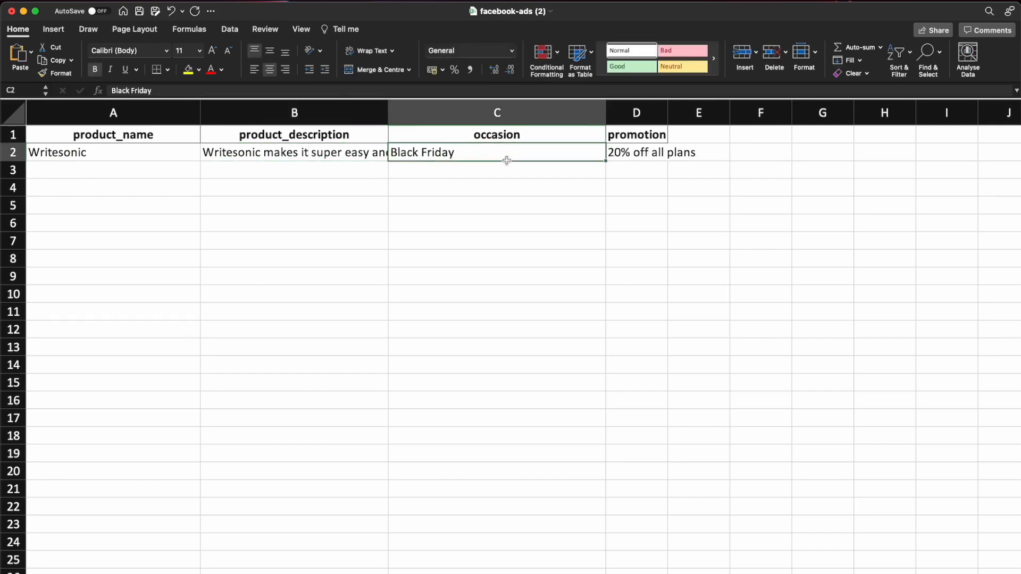
click(636, 151)
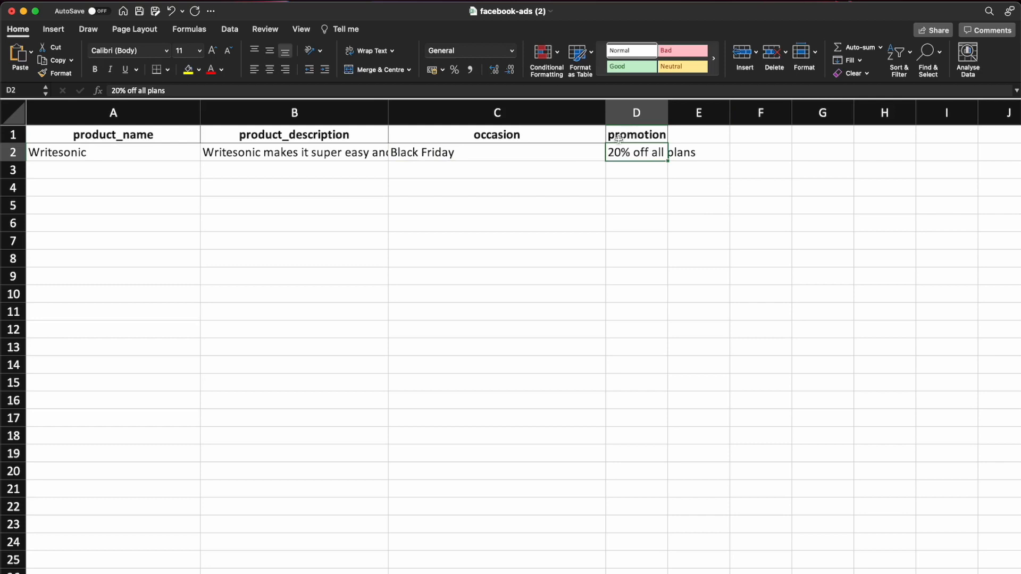
mouse_move(162, 178)
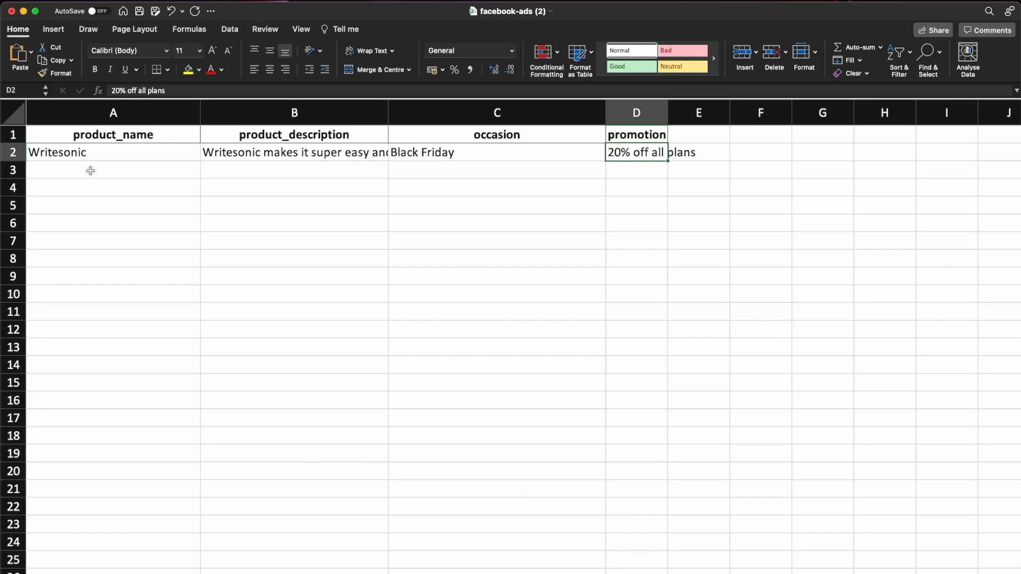
Enter 'Apple iPhone 13' with its description as a new product in row 3.
click(113, 170)
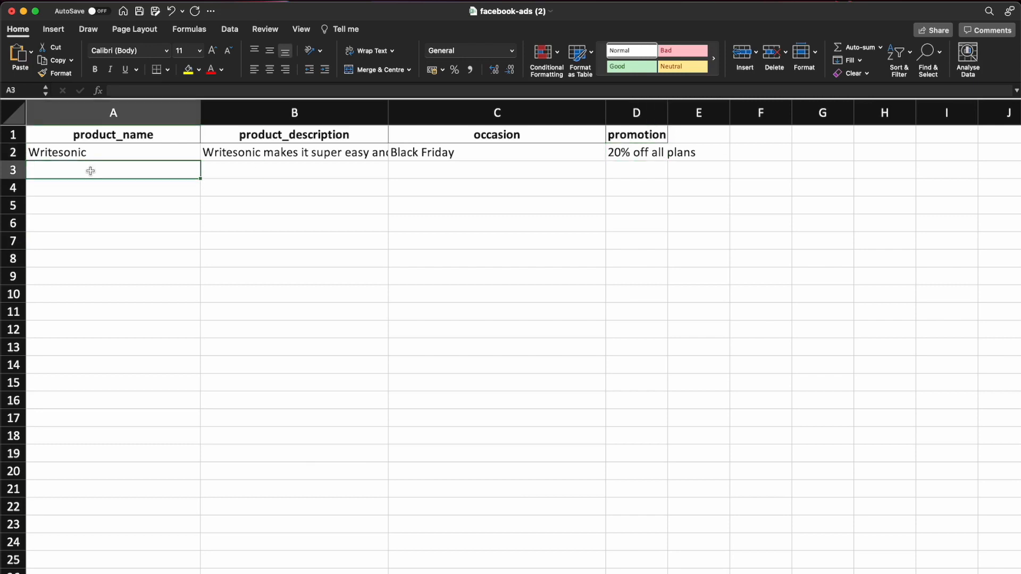
text(Apple)
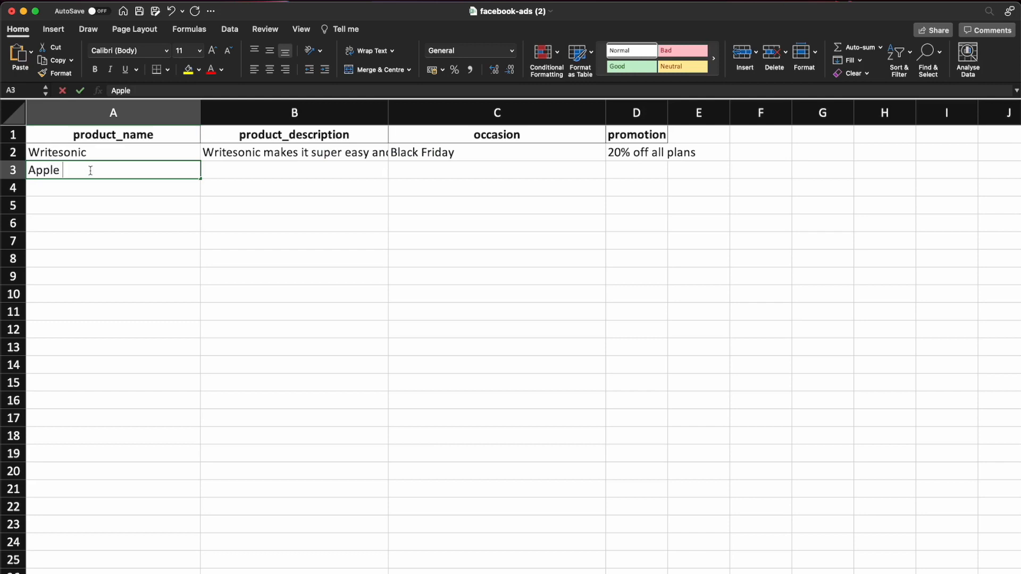
text(iPhone 13)
click(294, 170)
text(Best iPh)
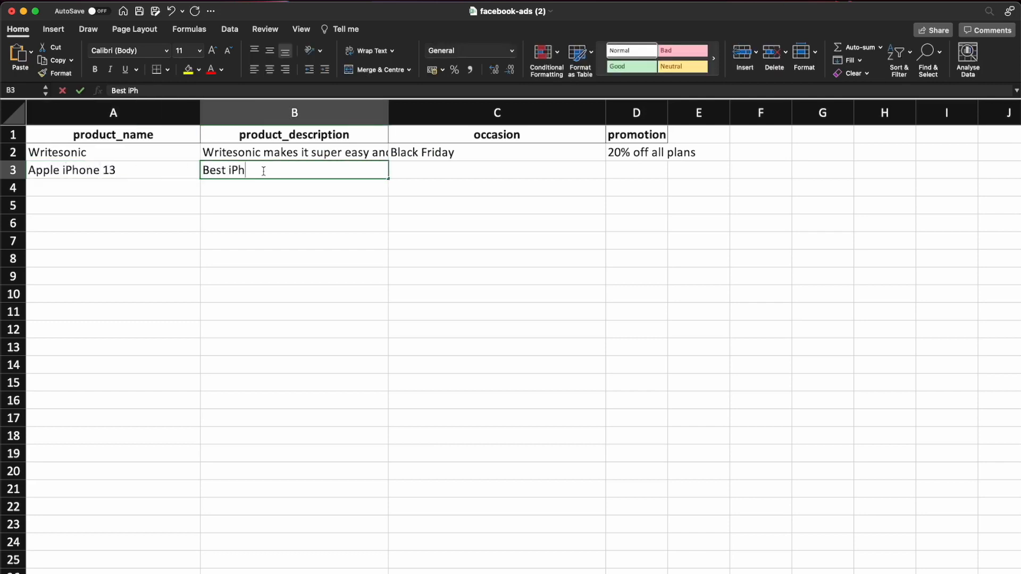
text(one so far .)
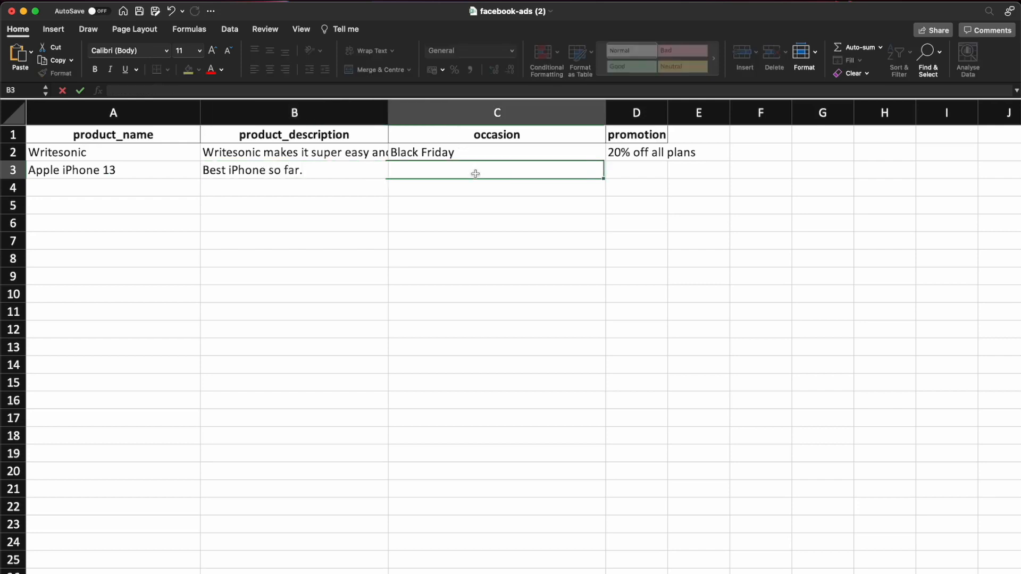
click(636, 170)
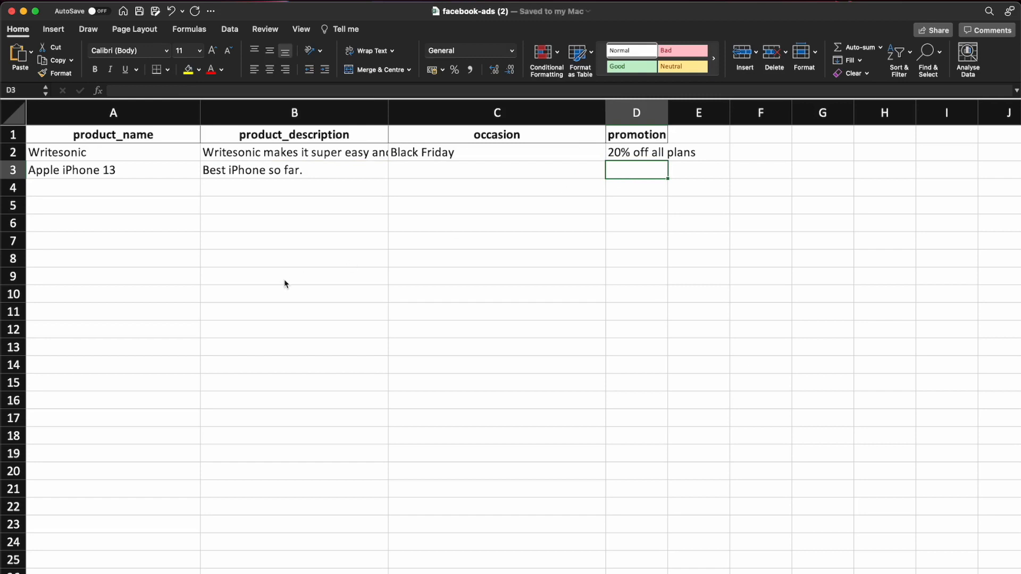
mouse_move(265, 250)
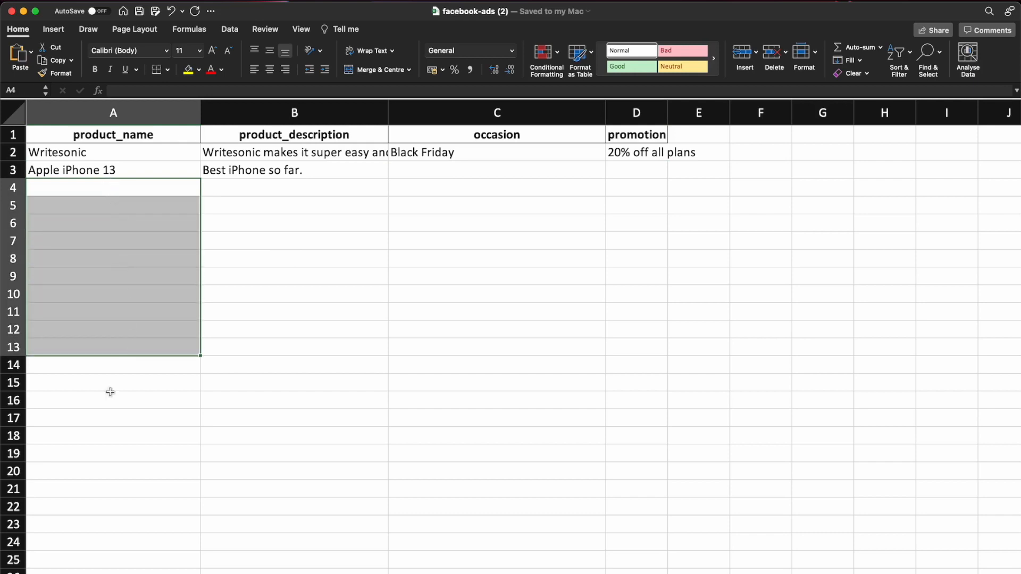
Open the prepared facebook-ads.xlsx workbook from the Bulk Upload folder.
scroll(down, 3)
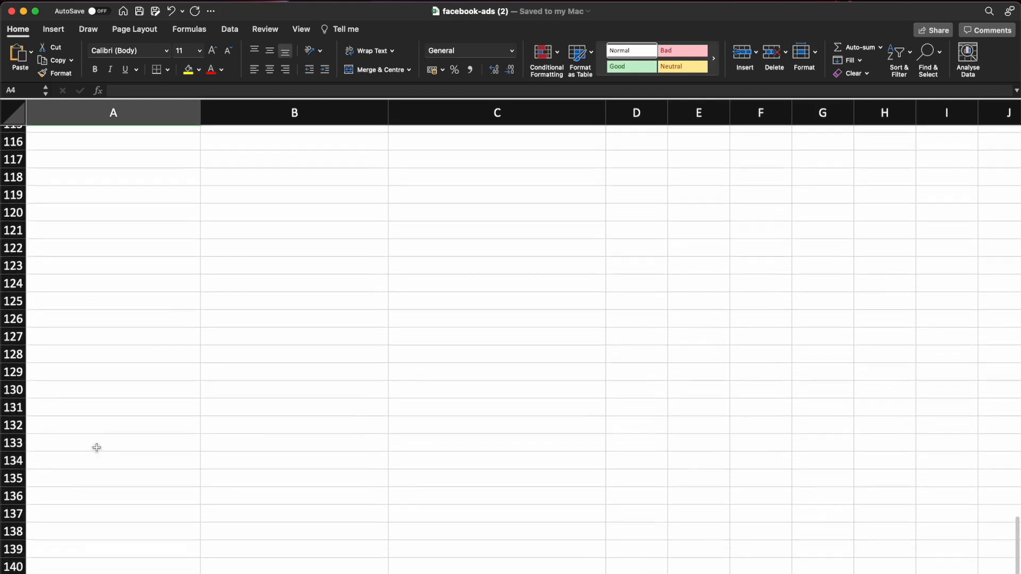
scroll(up, 3)
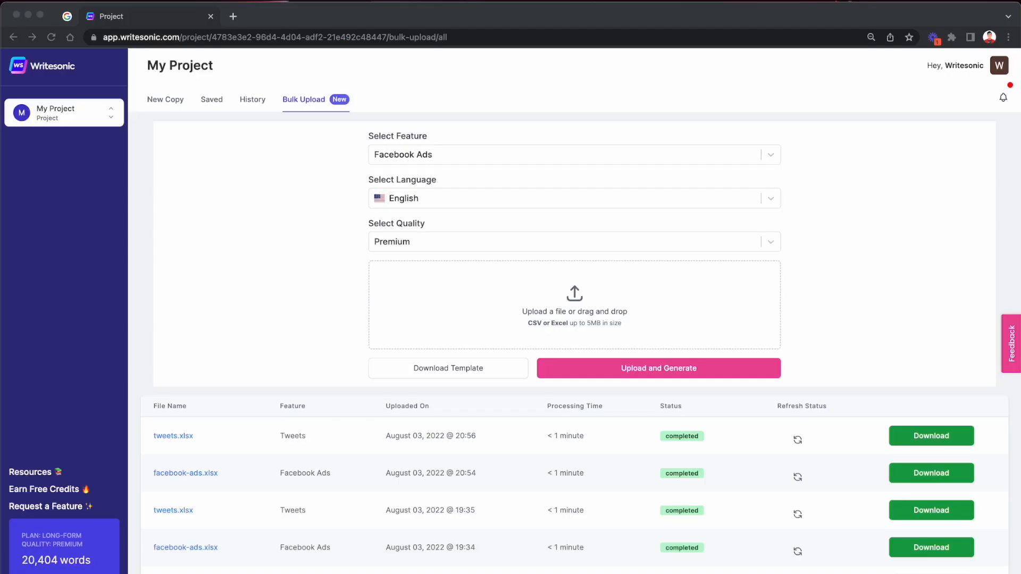
click(573, 305)
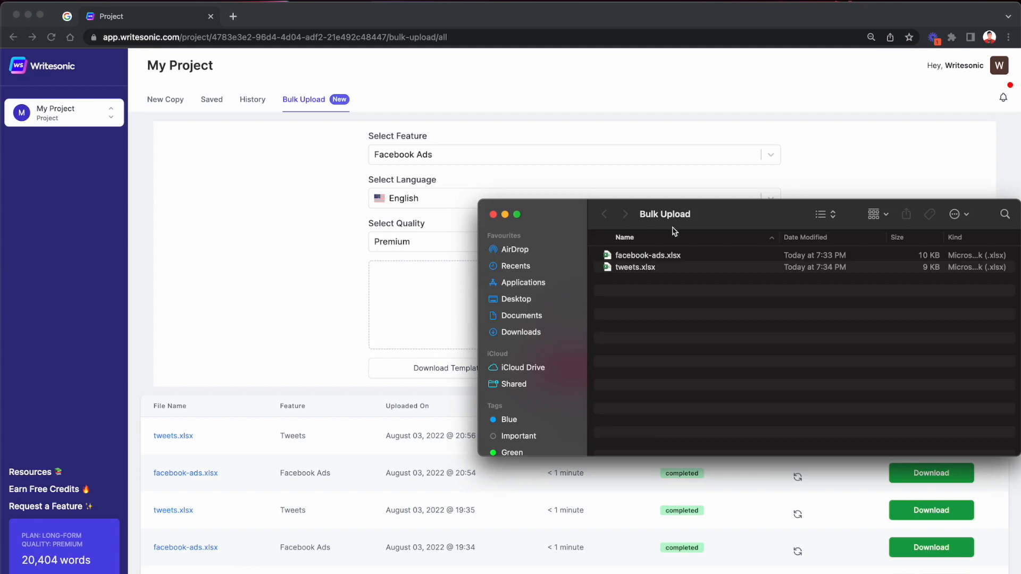
double_click(648, 255)
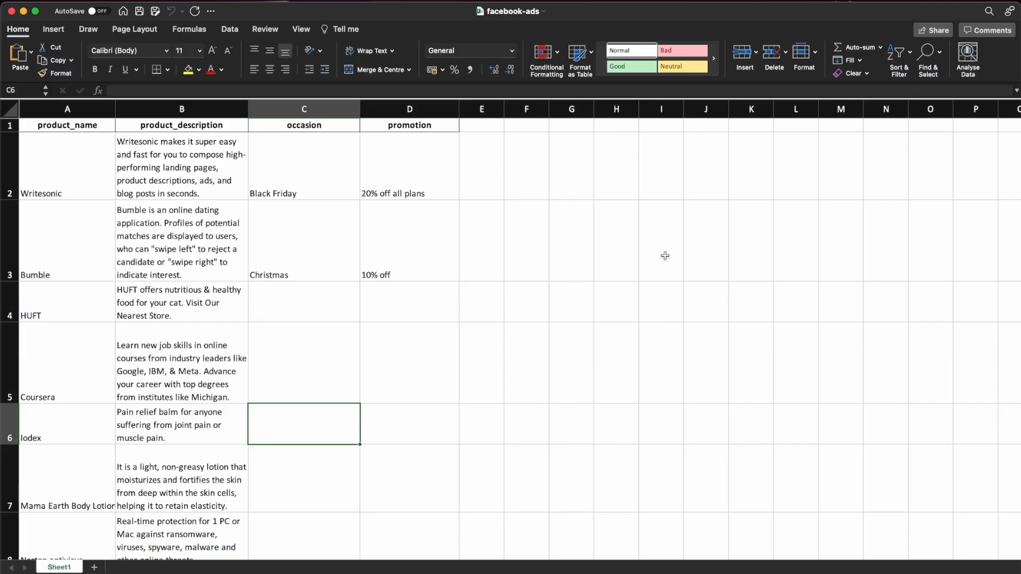
mouse_move(168, 331)
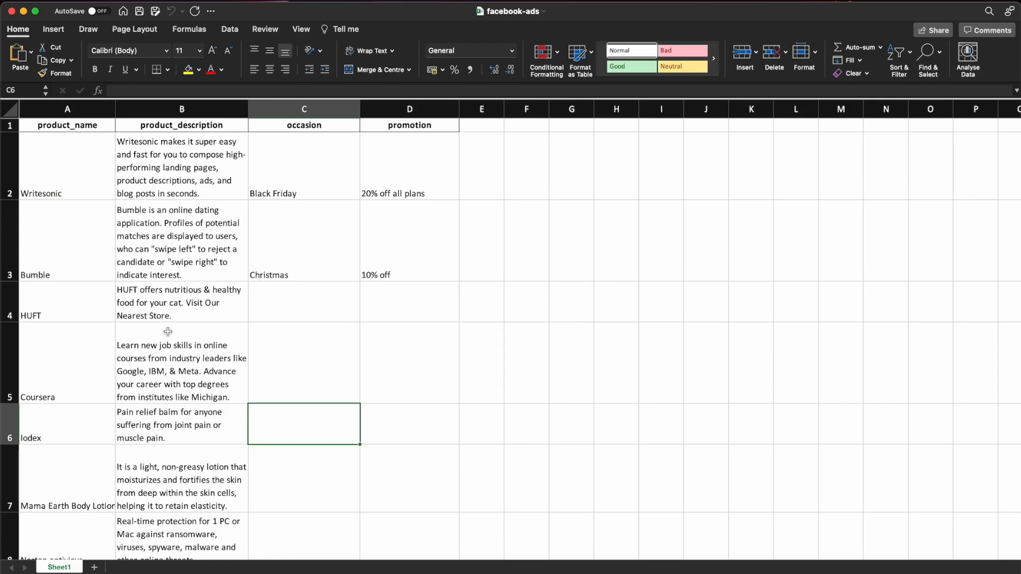
Scroll through the facebook-ads product list to review all entries.
scroll(down, 3)
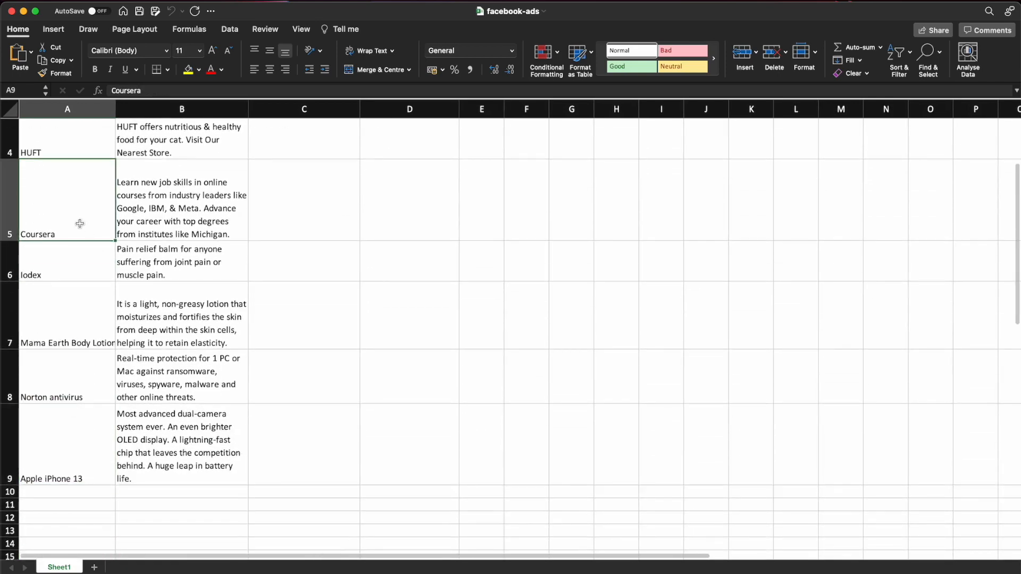
scroll(up, 3)
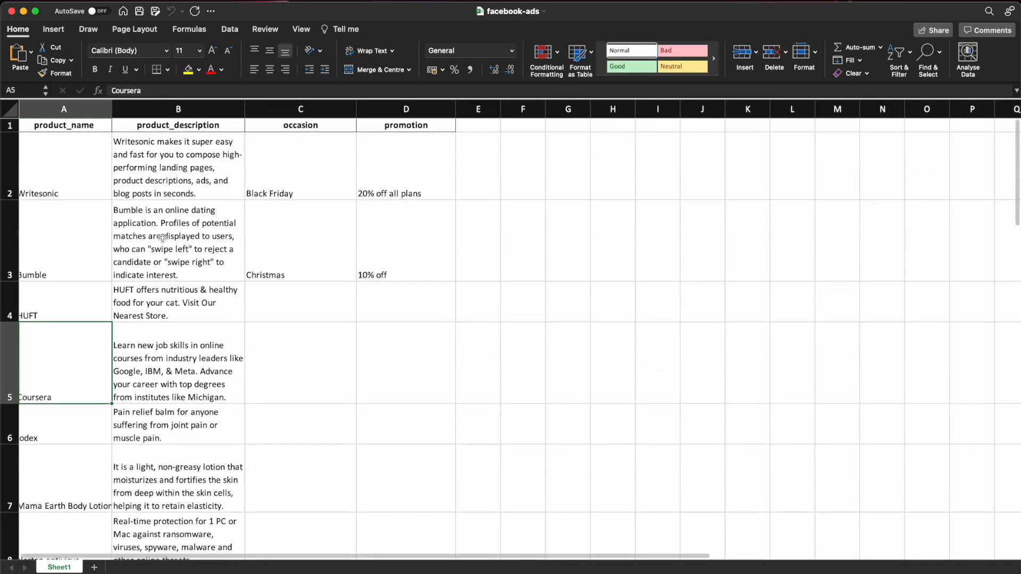
scroll(down, 3)
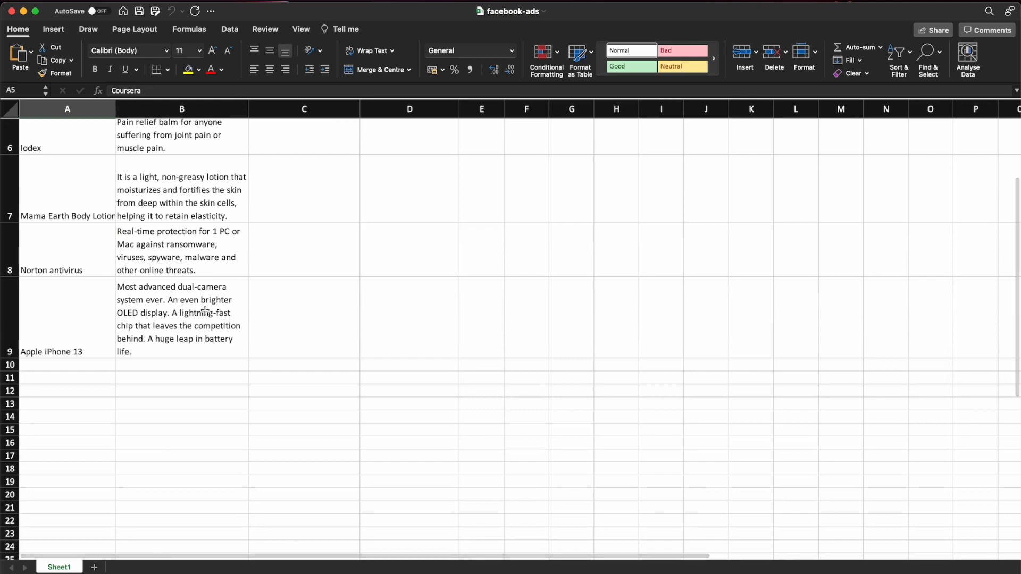
scroll(up, 3)
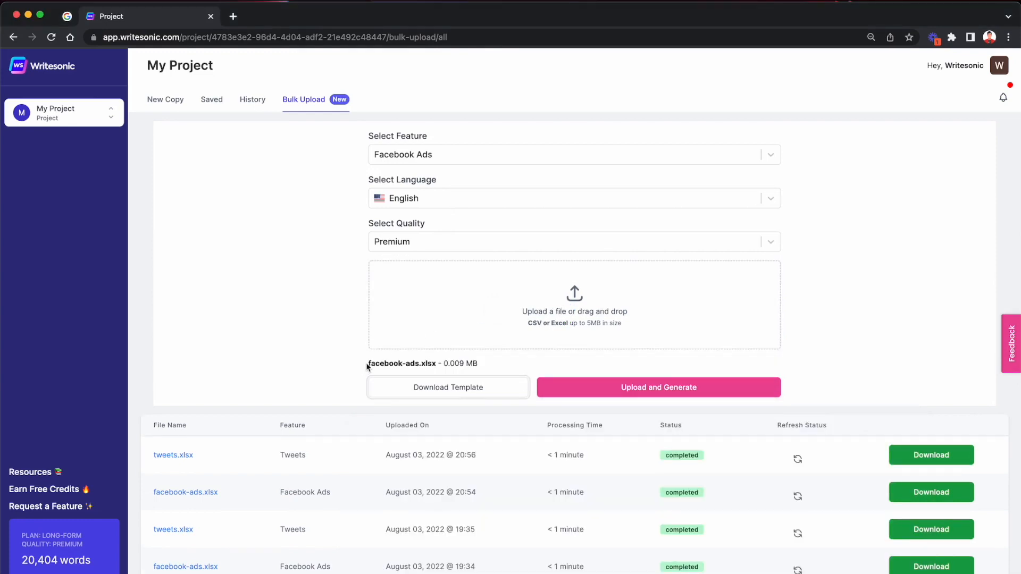
Upload facebook-ads.xlsx and start generating the Facebook Ads job.
double_click(402, 364)
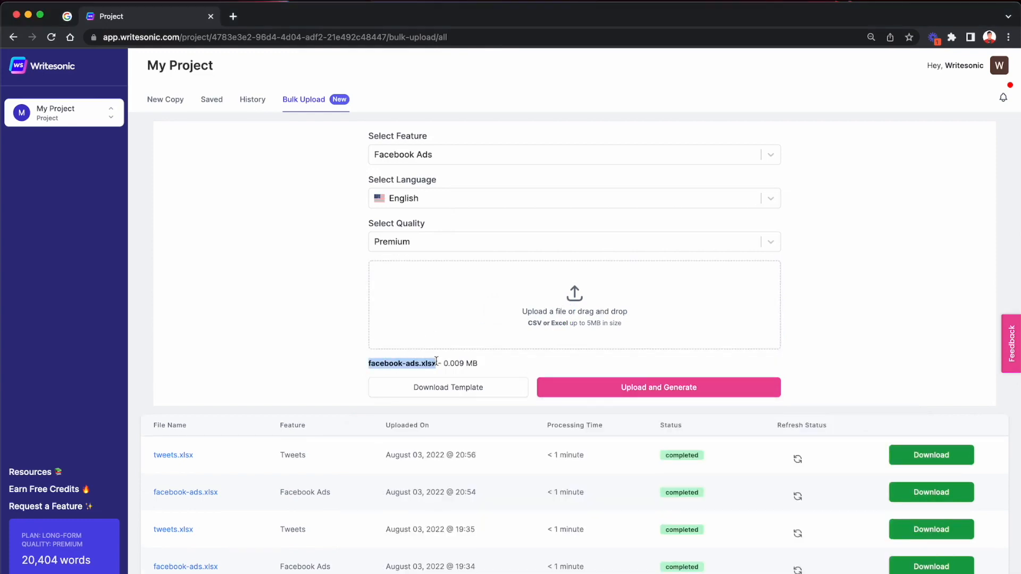
mouse_move(500, 363)
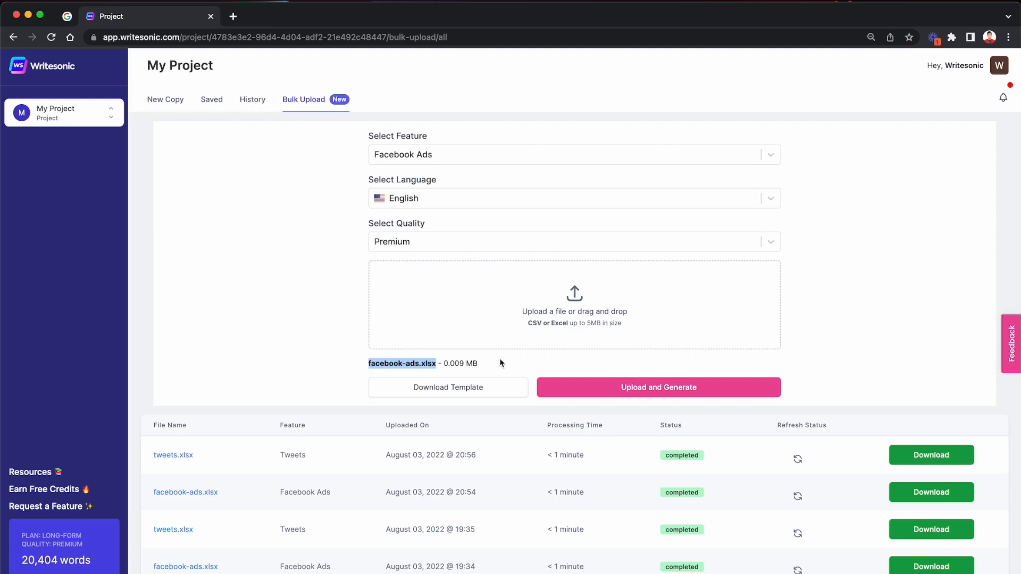
mouse_move(535, 313)
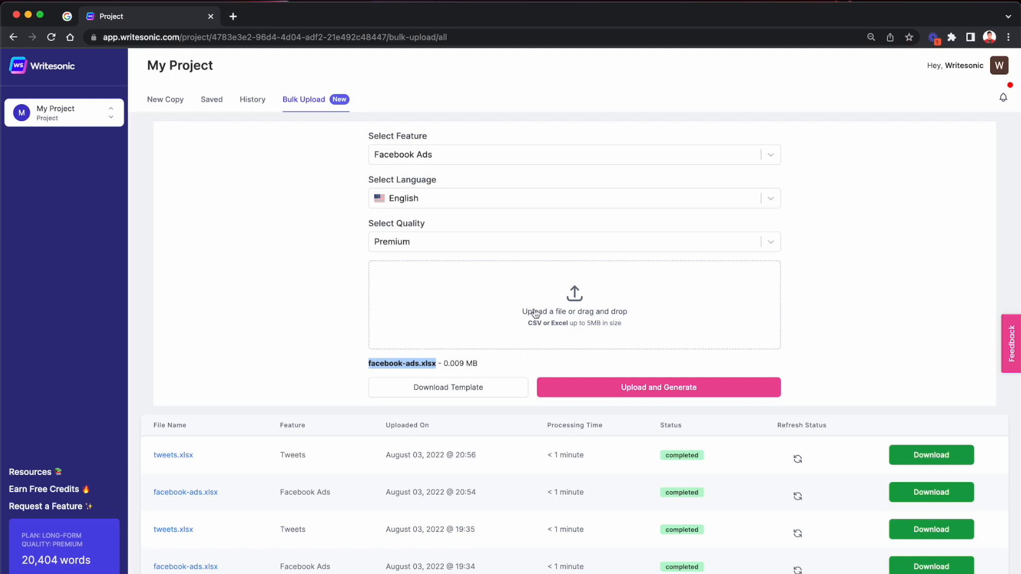
mouse_move(649, 366)
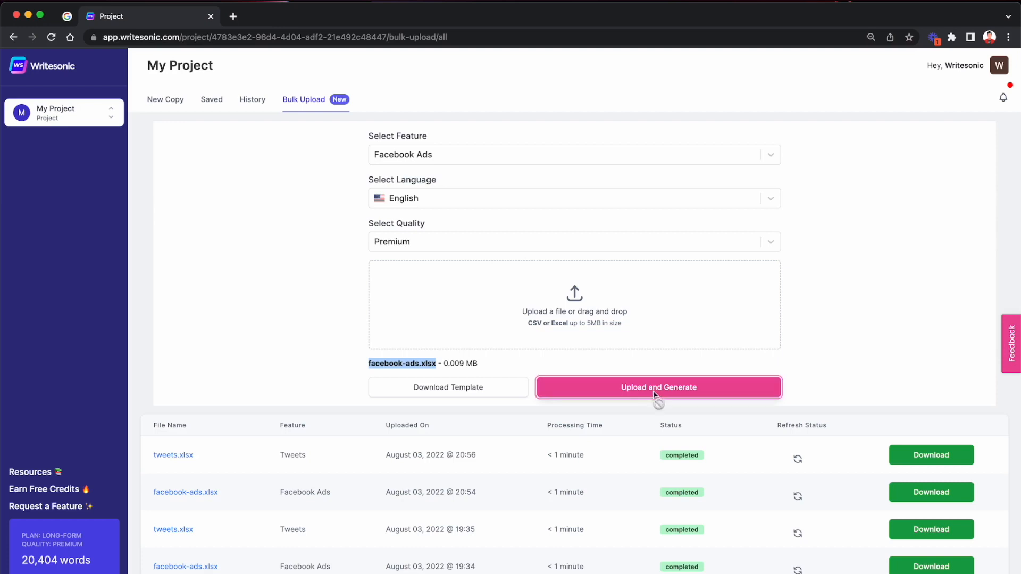
click(658, 387)
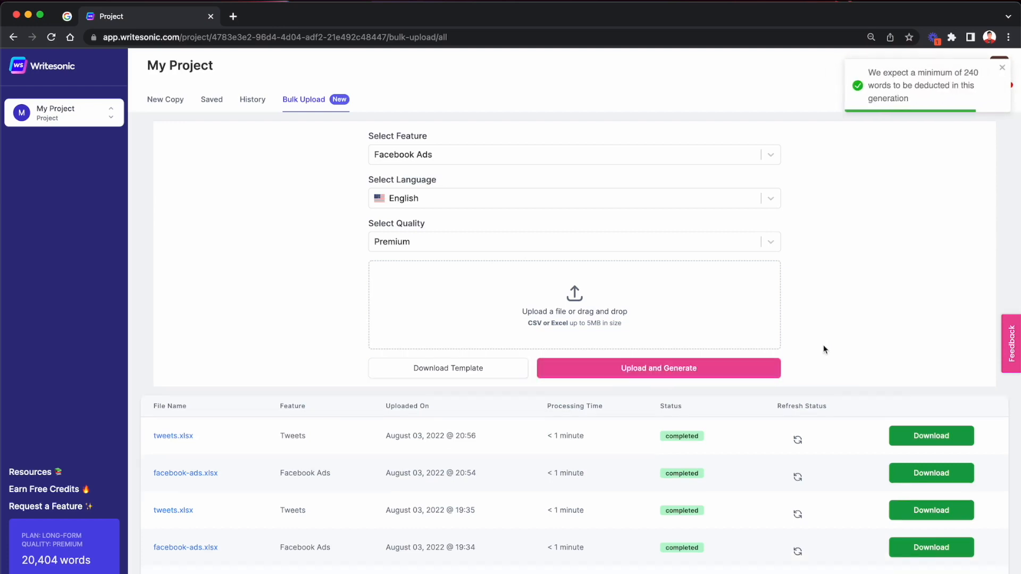
click(658, 368)
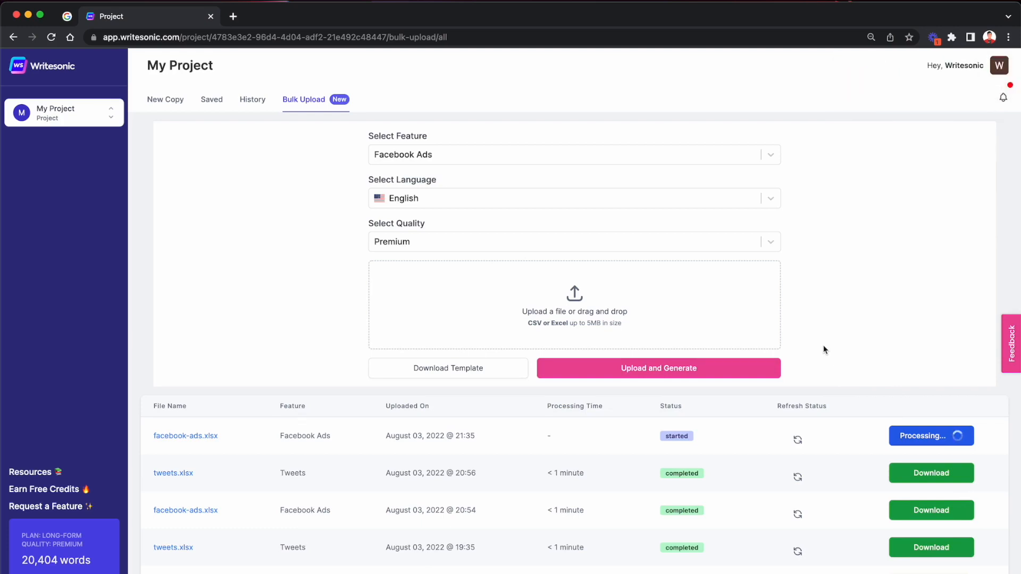
mouse_move(926, 444)
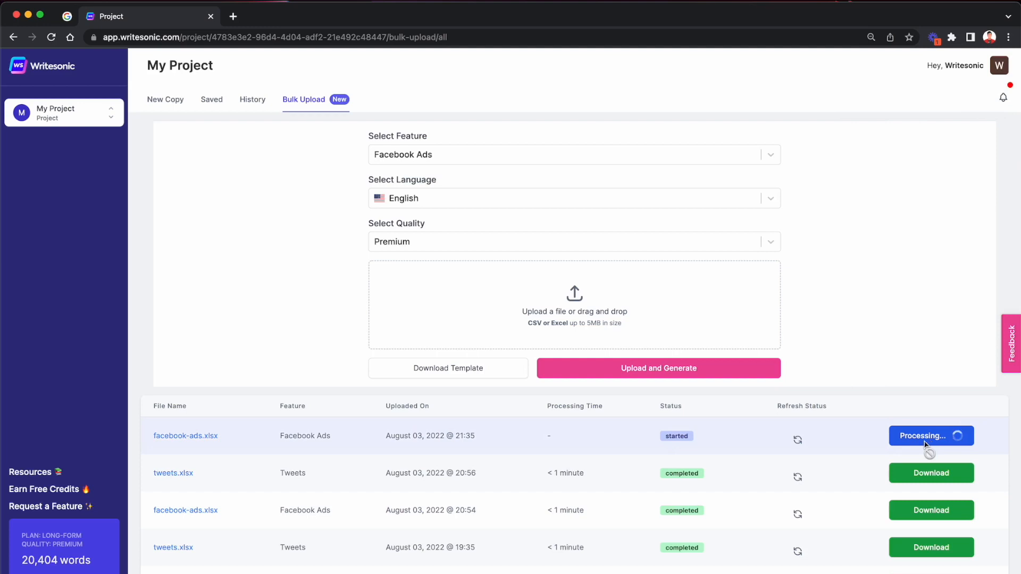
mouse_move(752, 450)
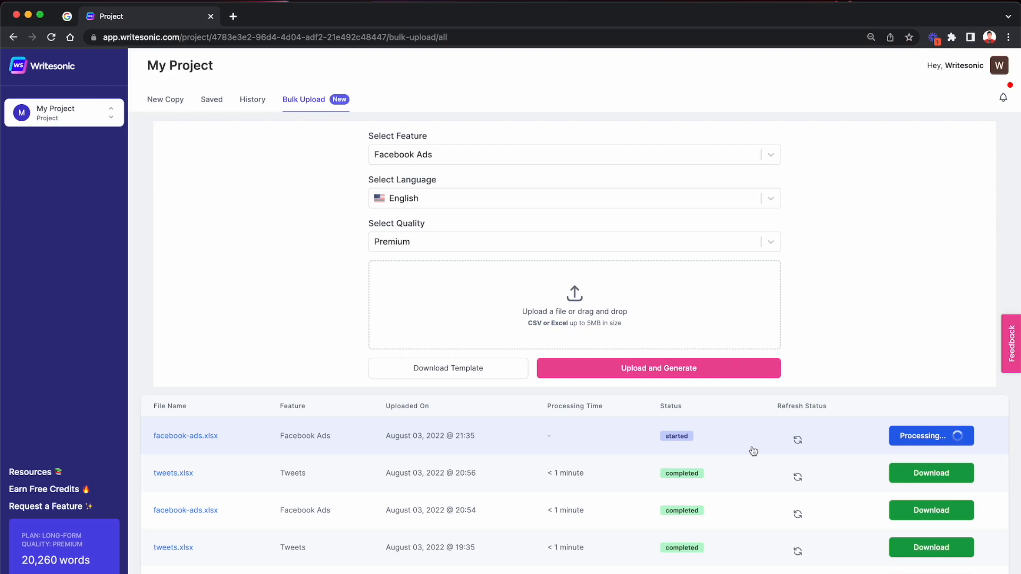
mouse_move(623, 440)
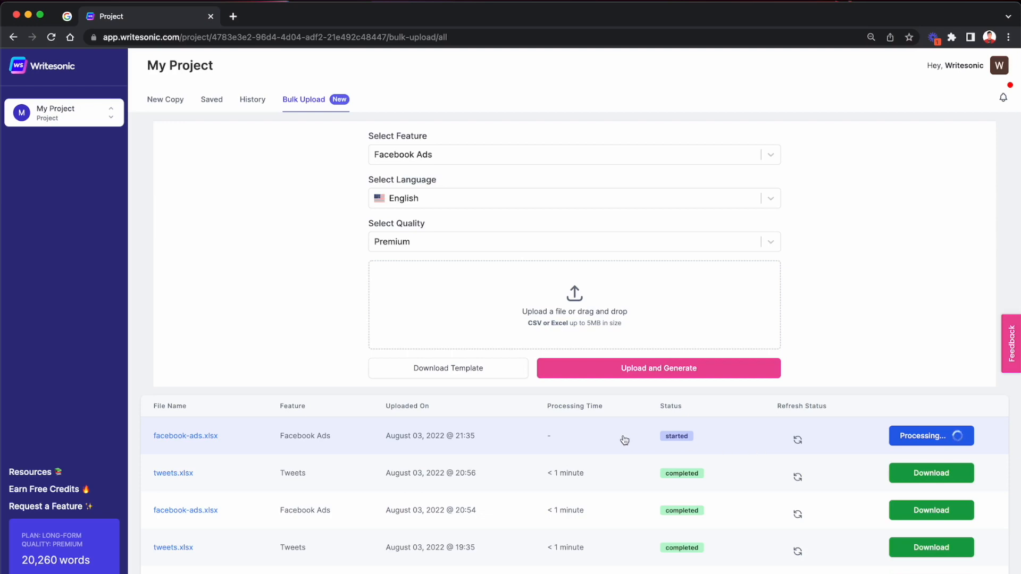
mouse_move(577, 478)
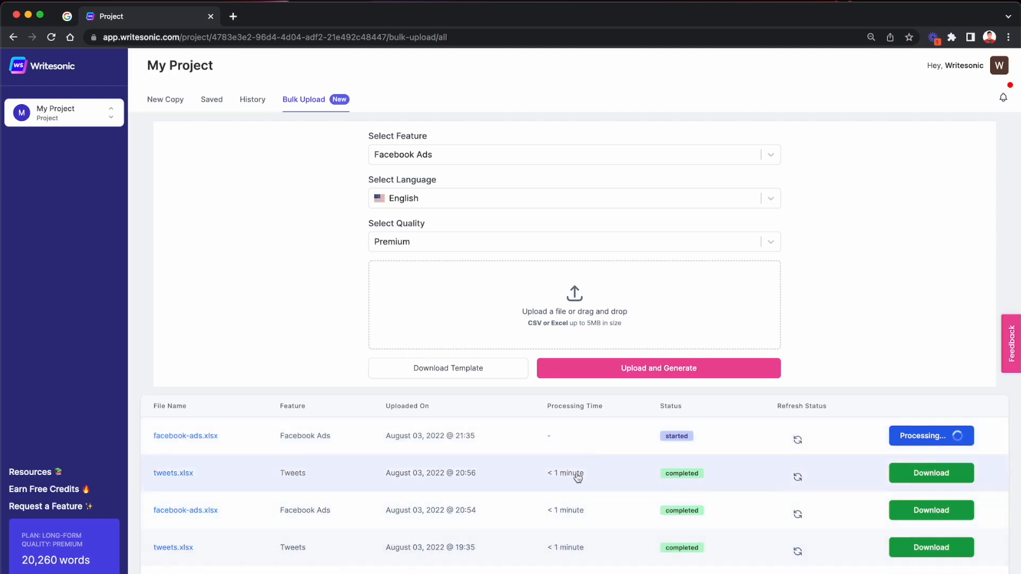
mouse_move(597, 459)
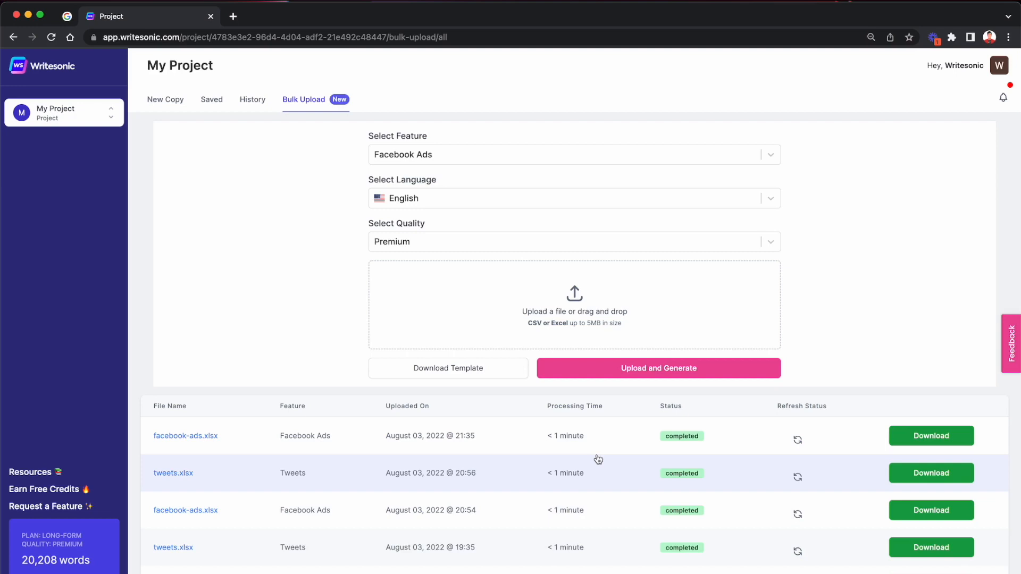
mouse_move(258, 432)
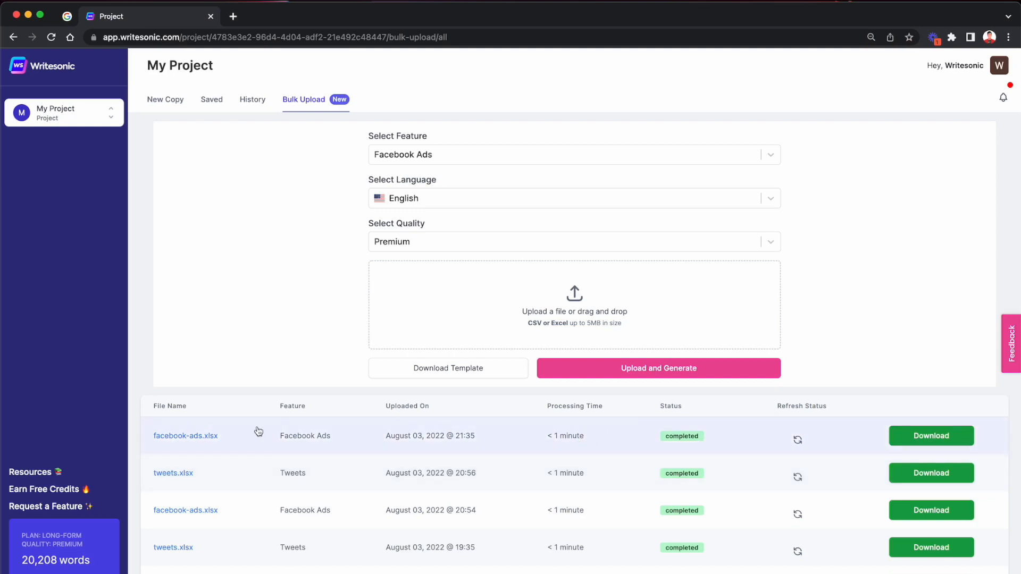
mouse_move(797, 440)
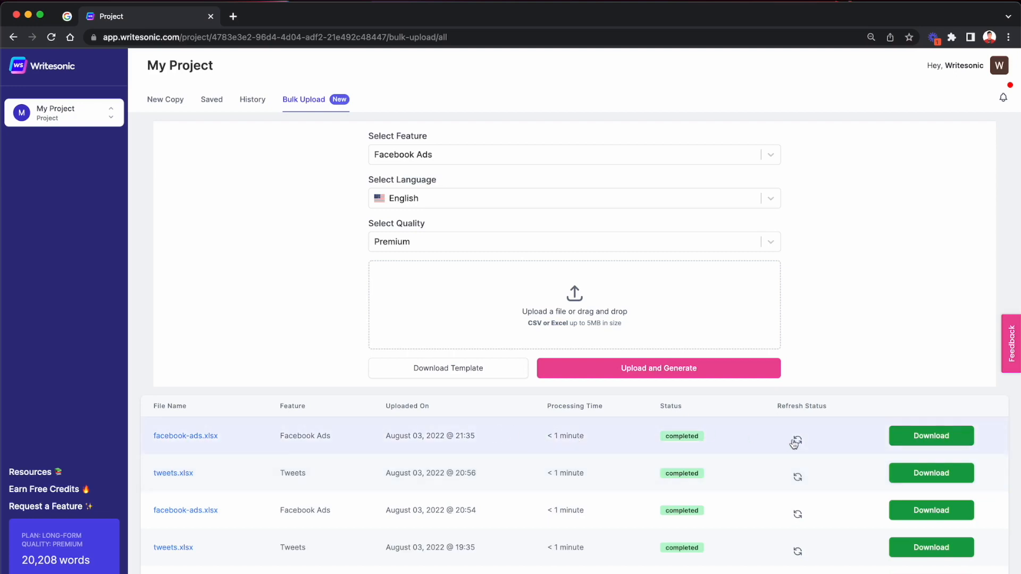
mouse_move(930, 436)
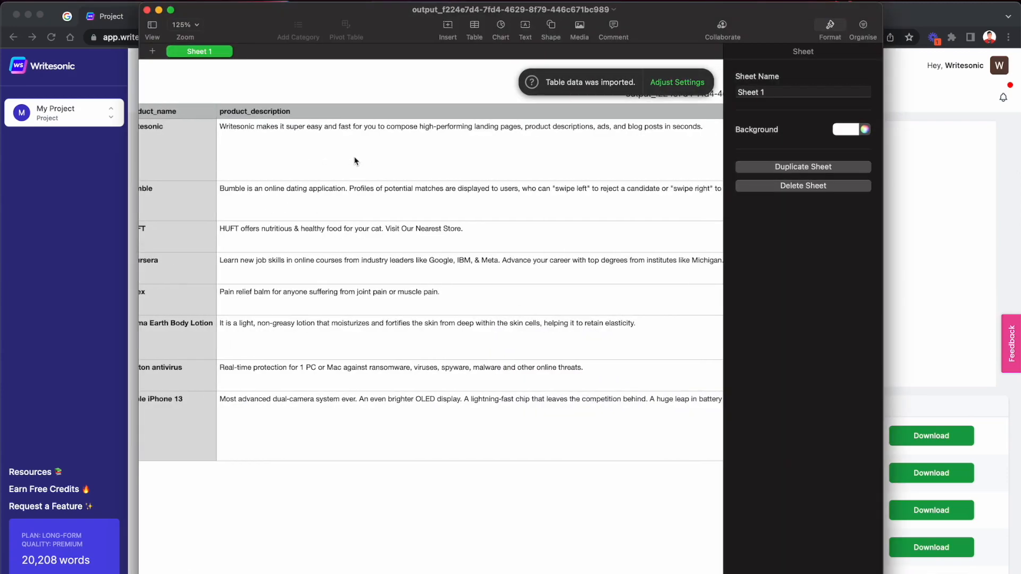
Scroll sideways to read the ad_description_1 copy for each product.
scroll(right, 3)
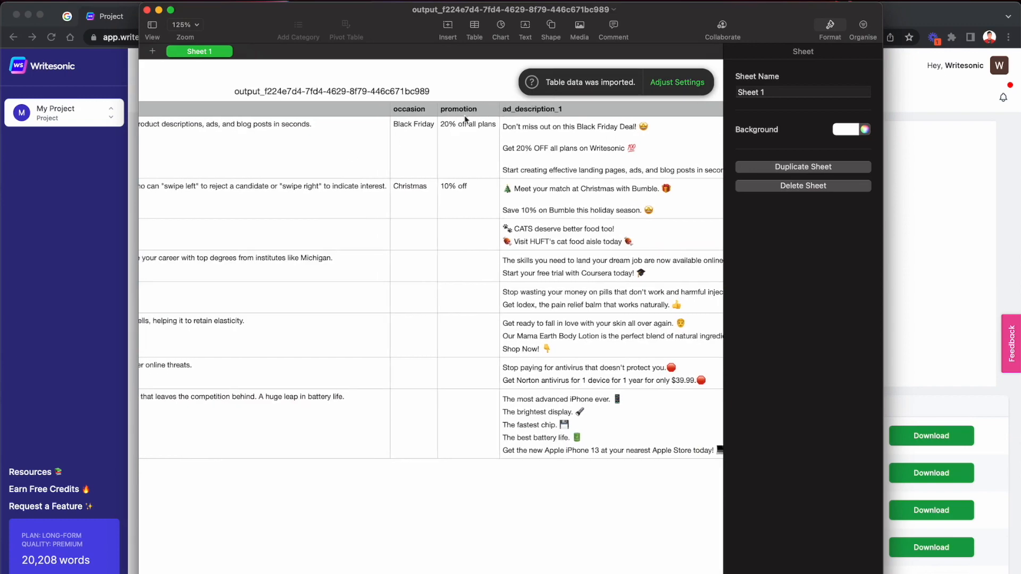
scroll(left, 3)
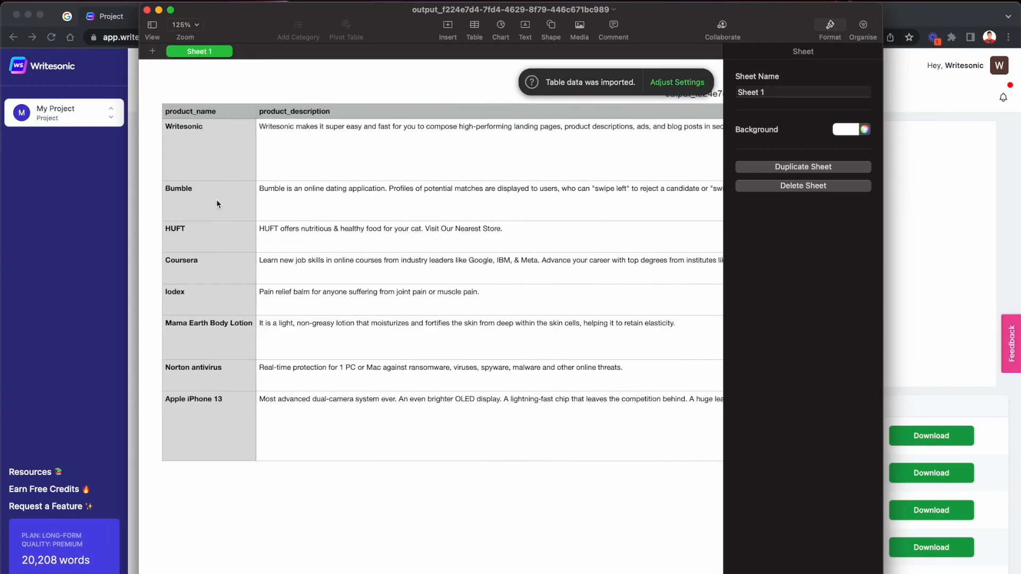
mouse_move(230, 410)
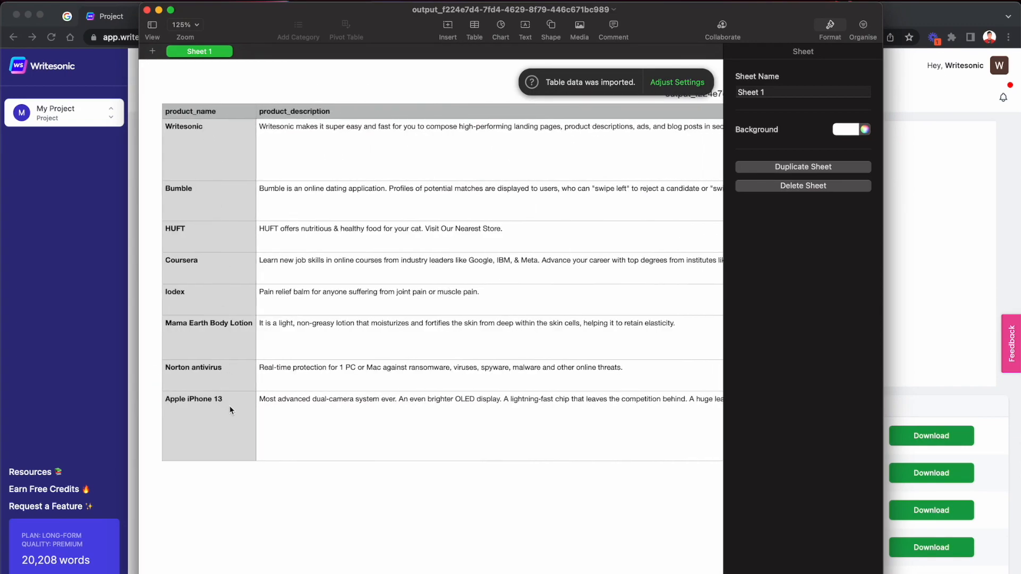
scroll(right, 3)
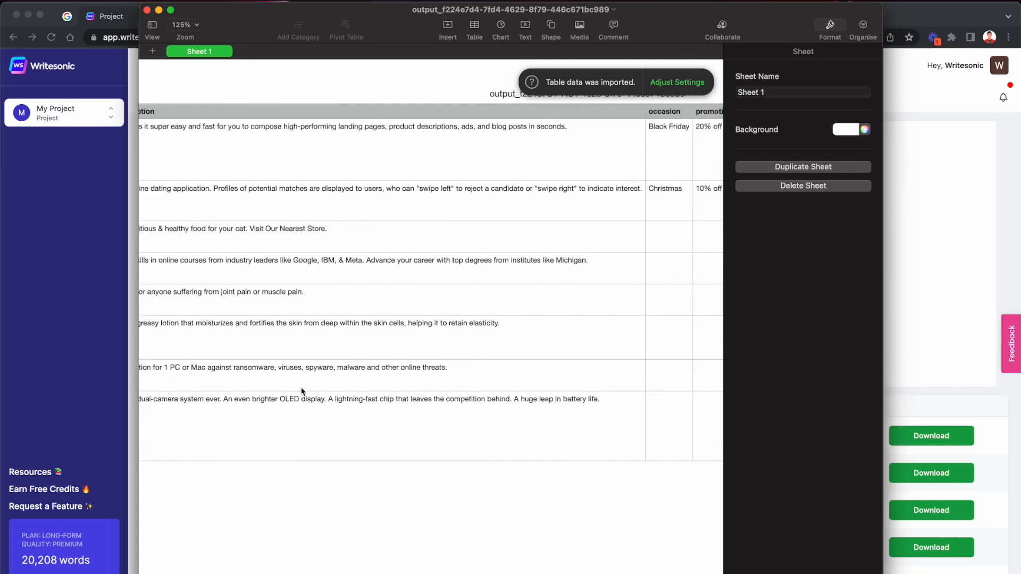
scroll(right, 3)
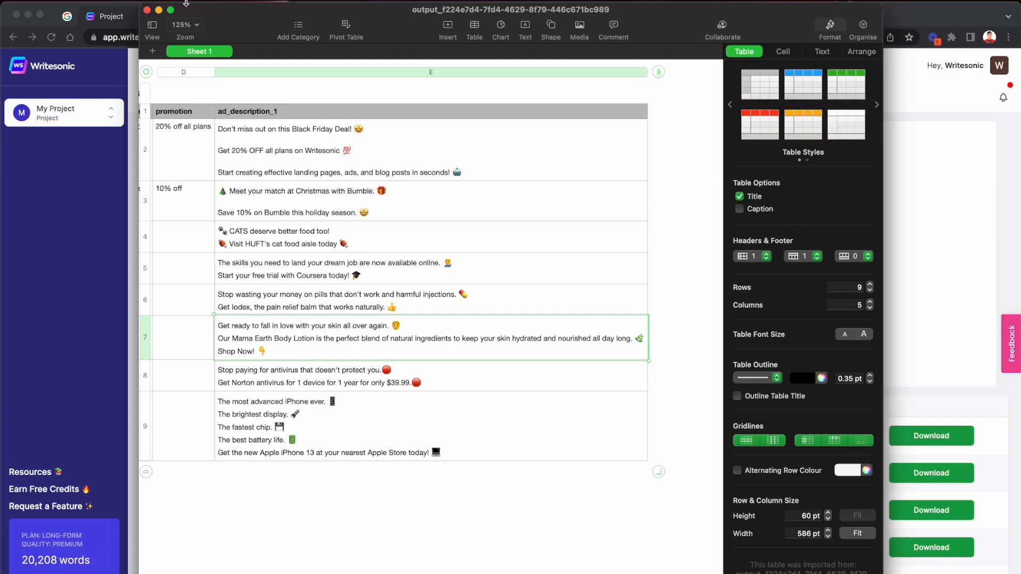
mouse_move(149, 11)
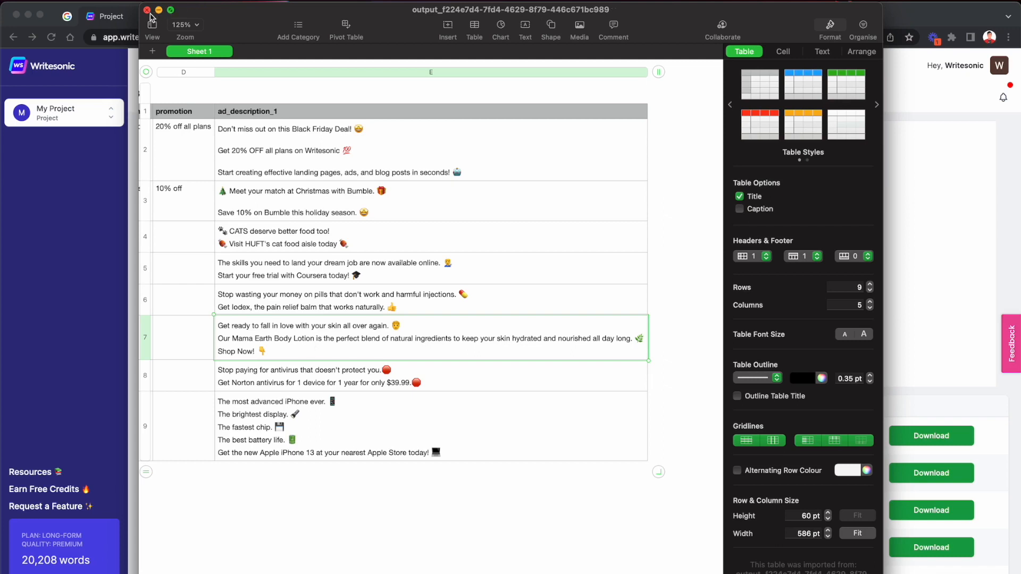
Close the Numbers output and switch the bulk upload feature to Tweets.
click(146, 10)
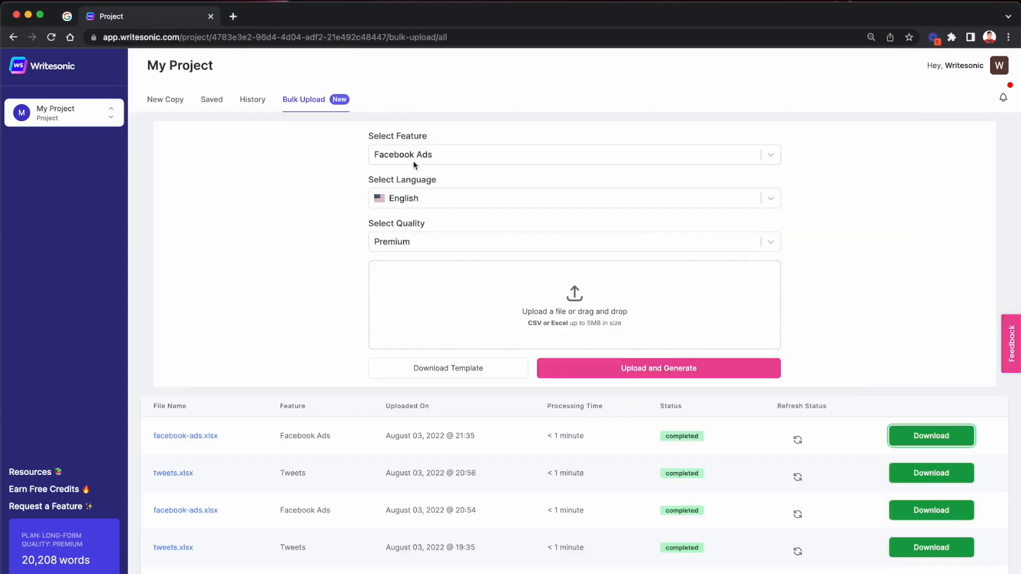
click(573, 154)
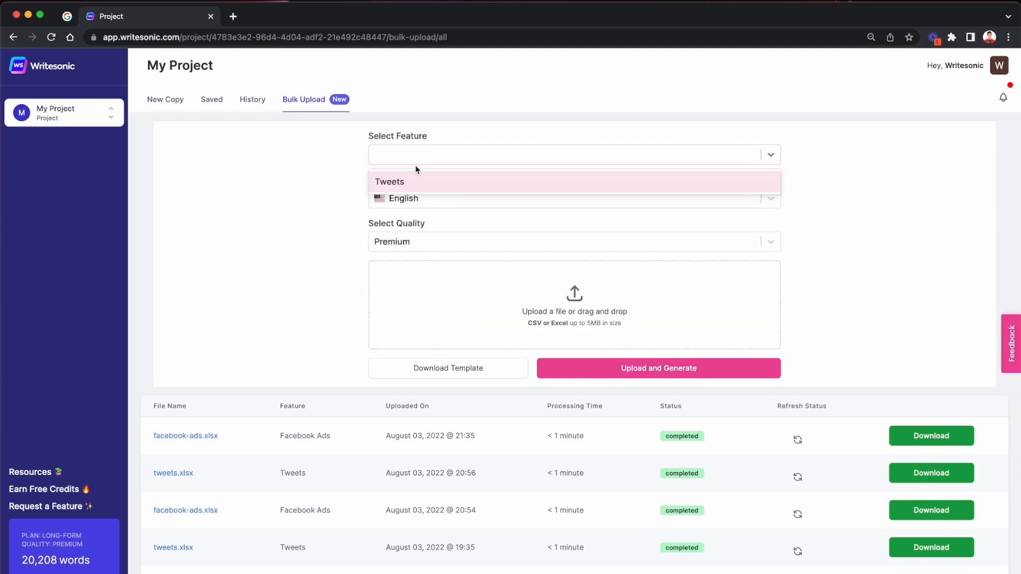
click(389, 182)
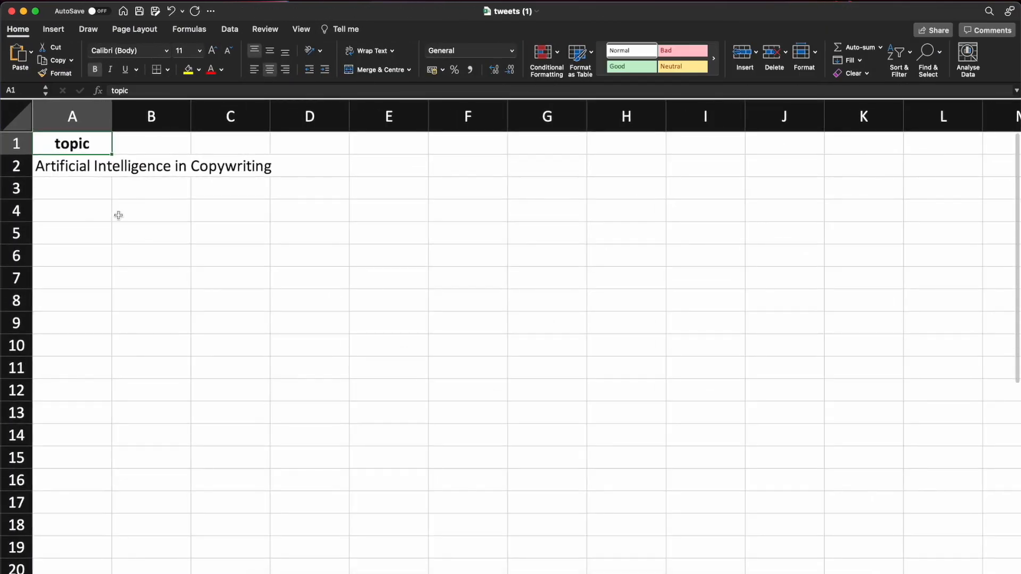
Widen column A and list Marketing, Spirituality and Startups as tweet topics.
drag(111, 116, 282, 115)
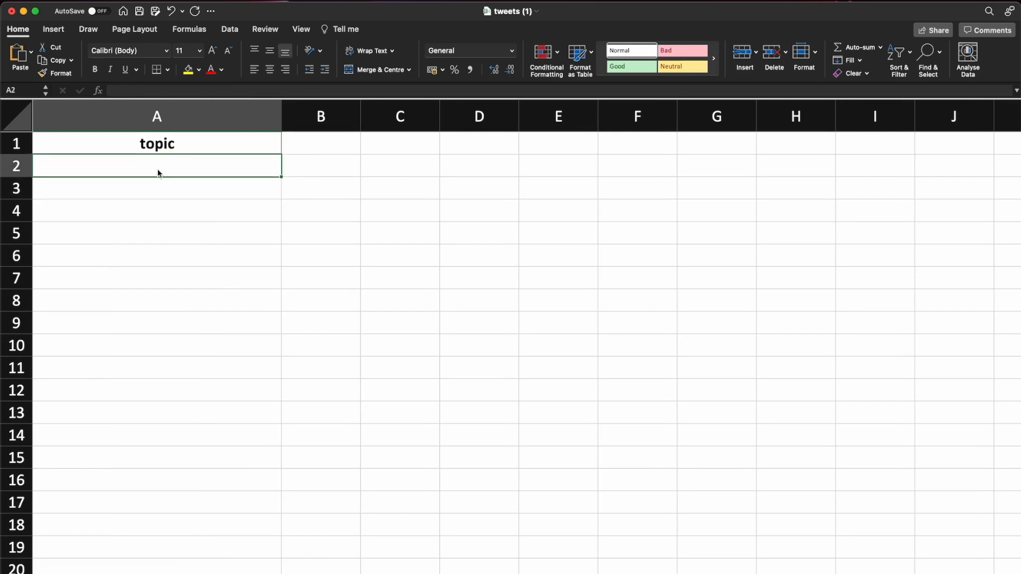
text(Marketing)
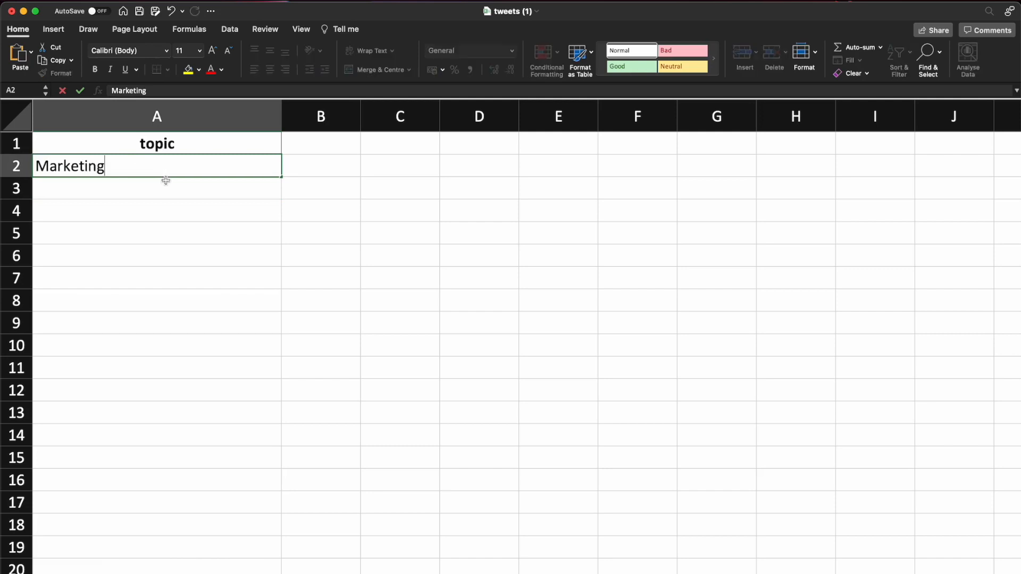
text(Spirituality)
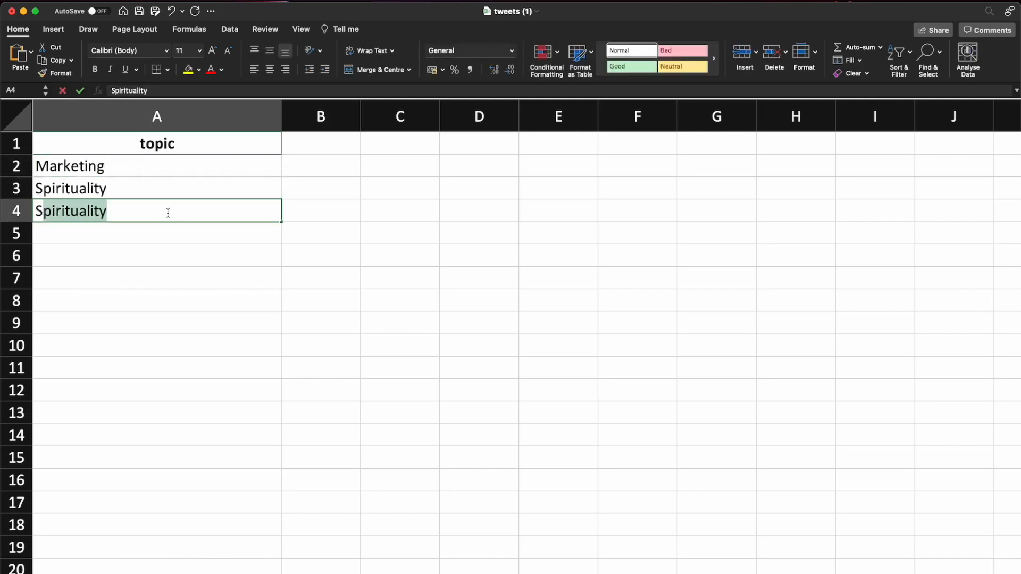
text(Startups)
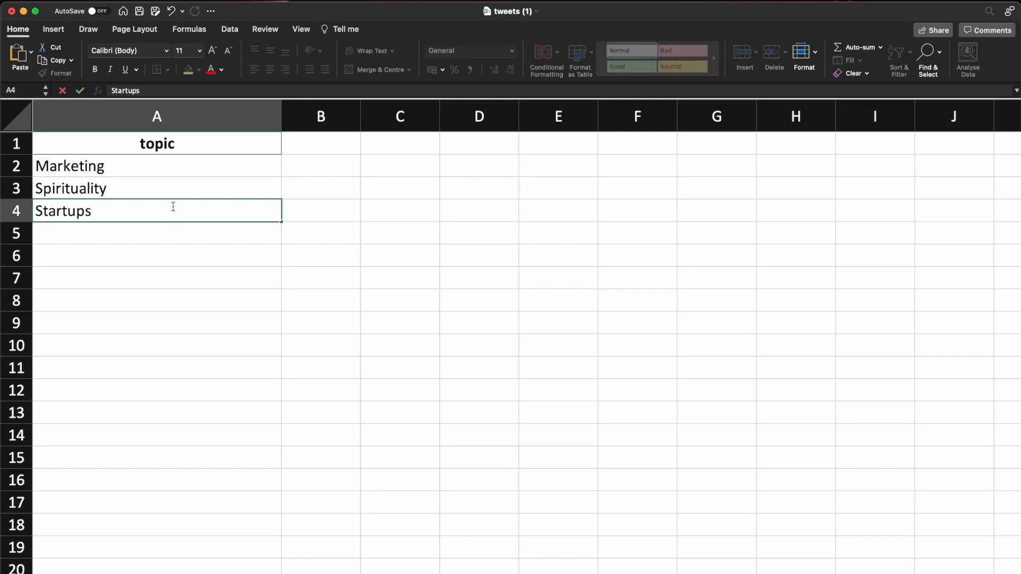
mouse_move(136, 162)
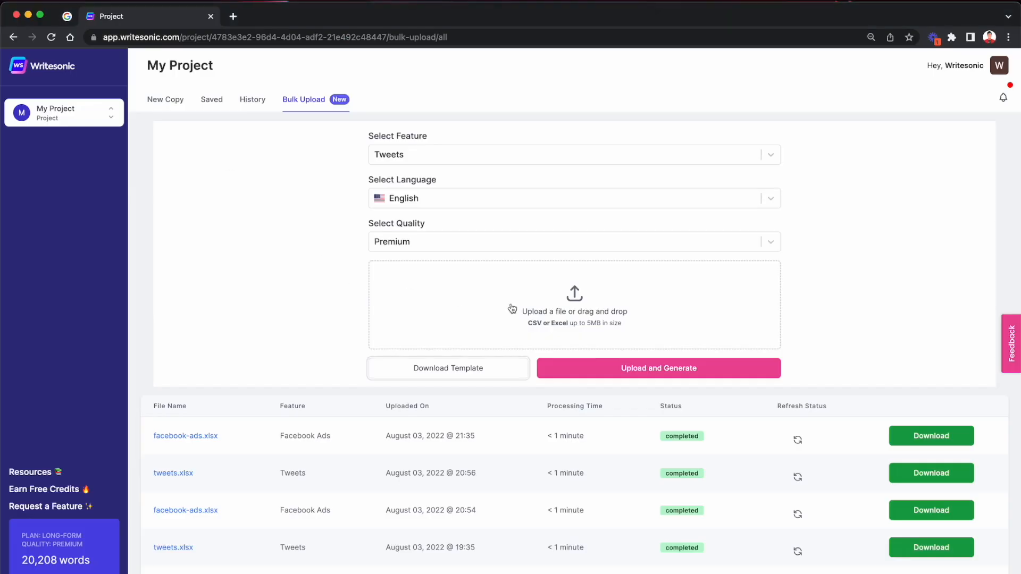
Upload tweets.xlsx, generate the tweets, dismiss the notifications and refresh the job list.
click(574, 304)
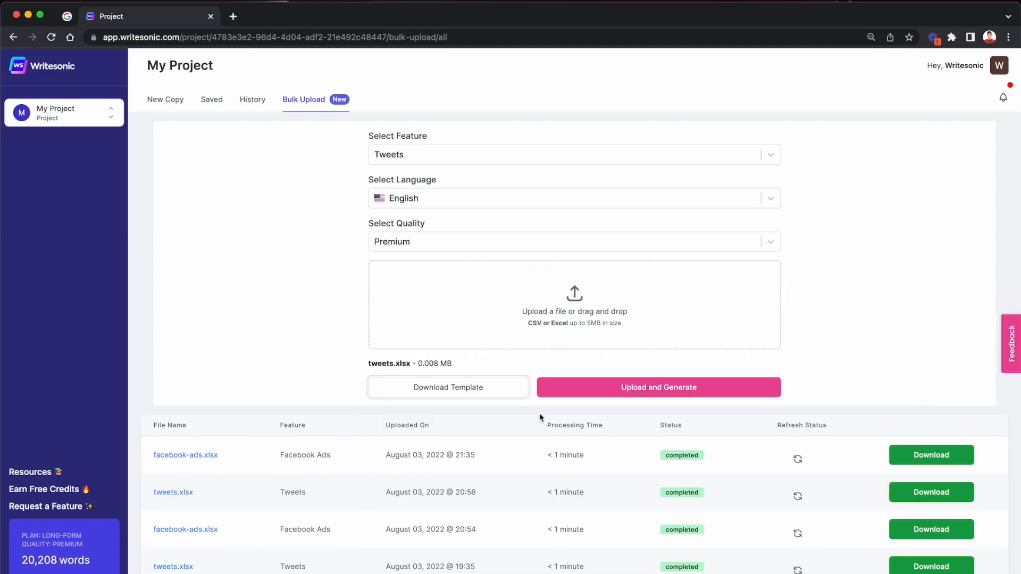
click(658, 388)
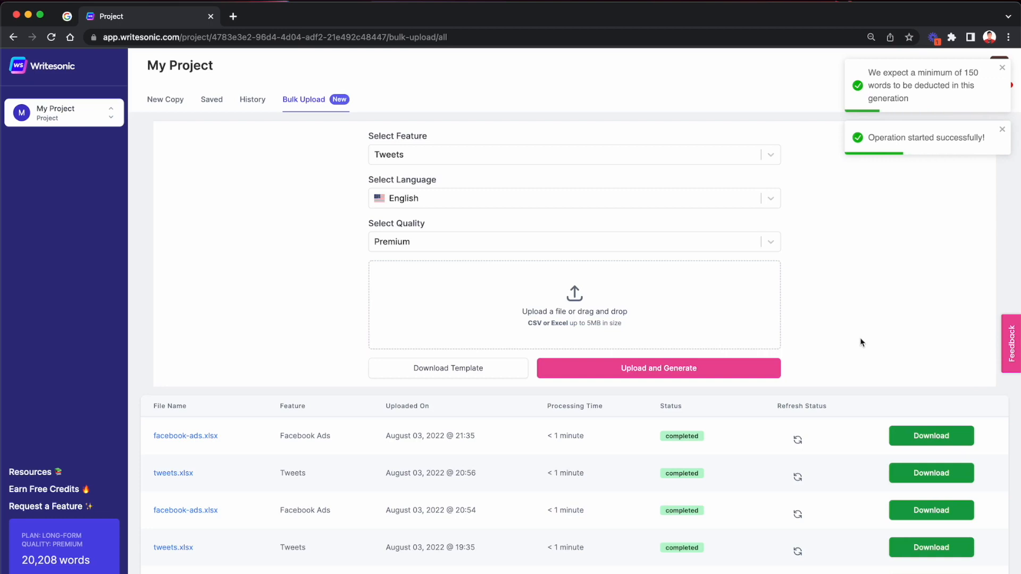
click(1002, 67)
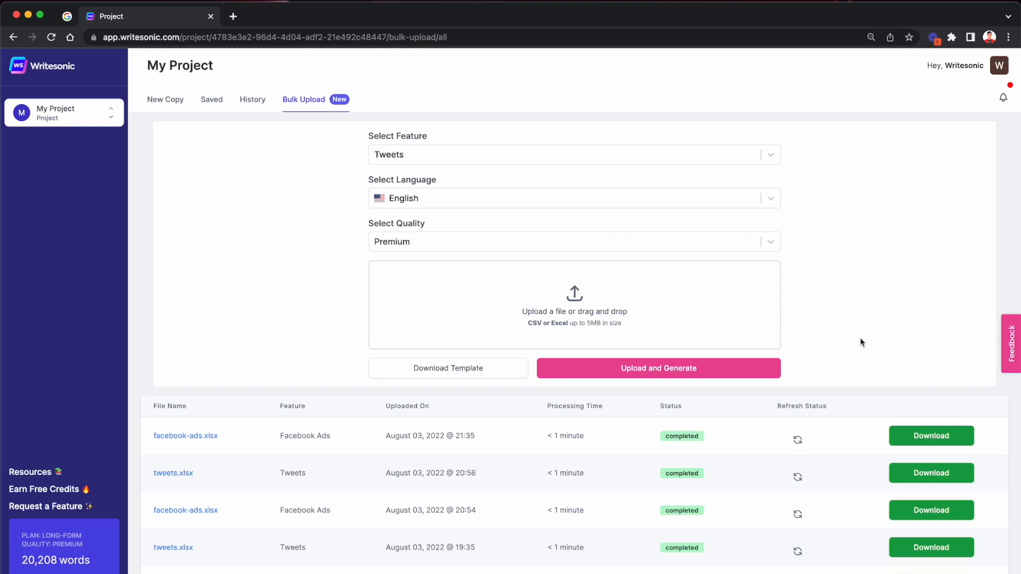
click(657, 368)
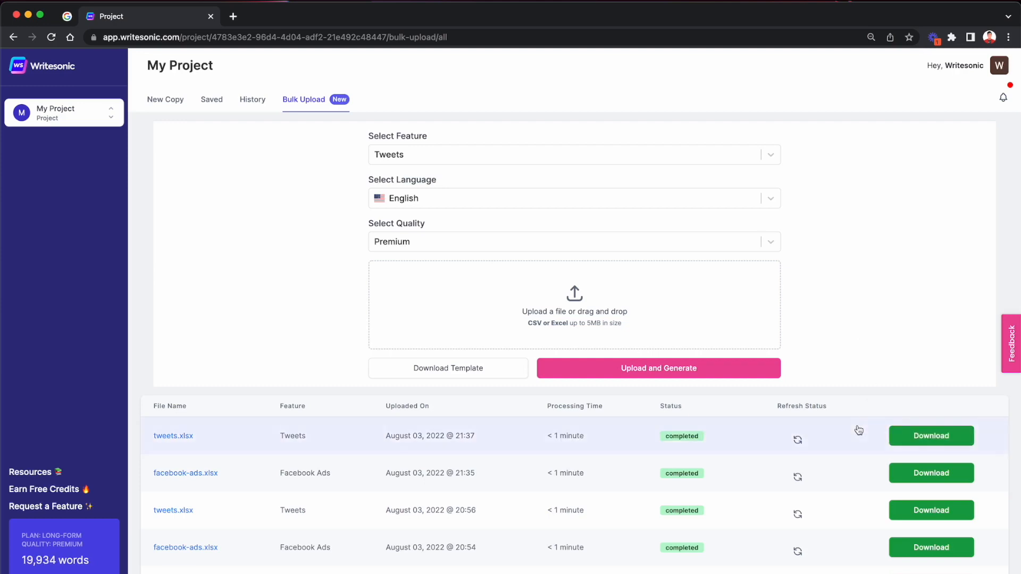
mouse_move(596, 435)
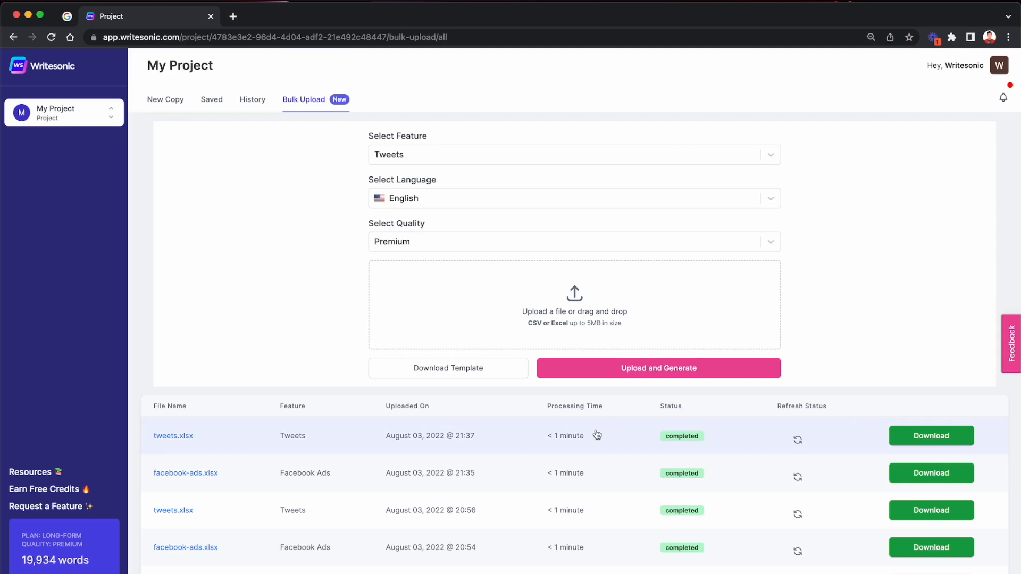
mouse_move(881, 442)
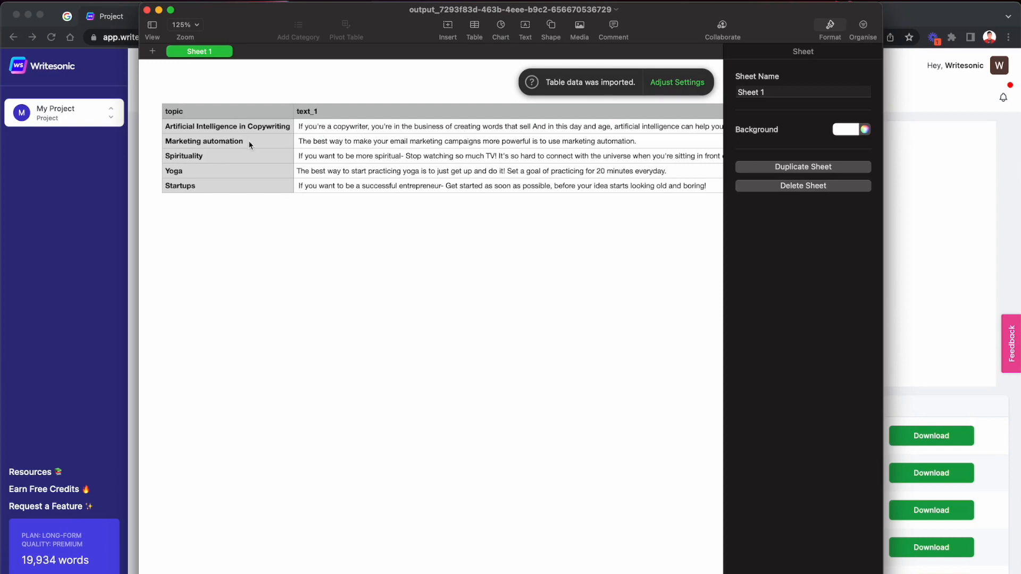
mouse_move(248, 179)
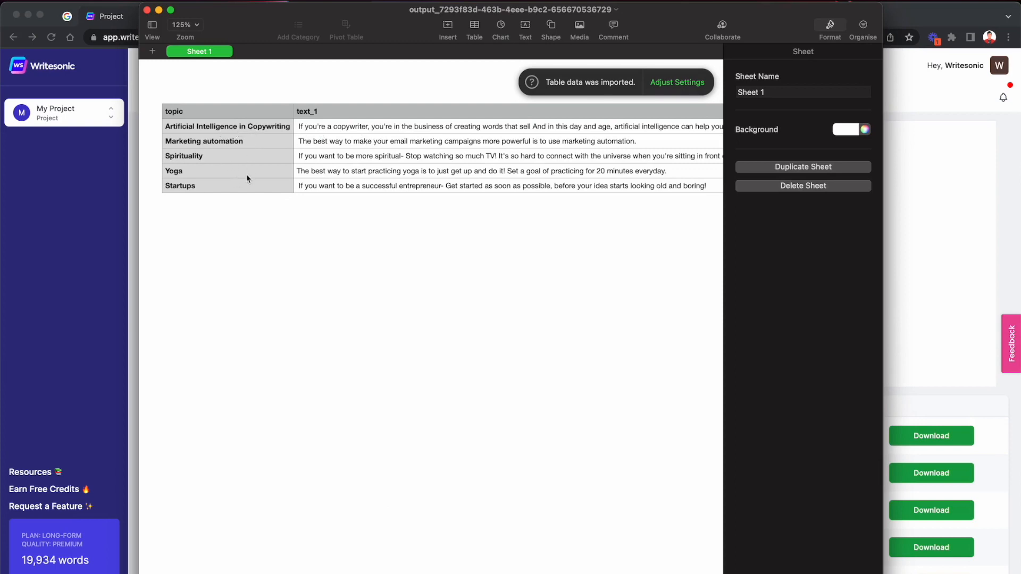
Scroll sideways through the text_1 to text_3 tweet columns in Numbers.
scroll(right, 3)
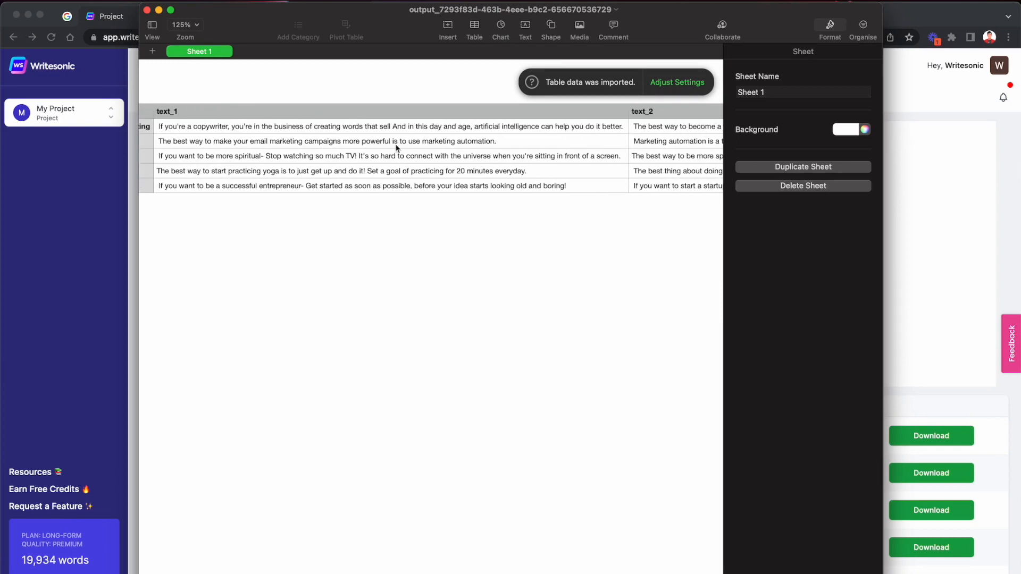
scroll(right, 3)
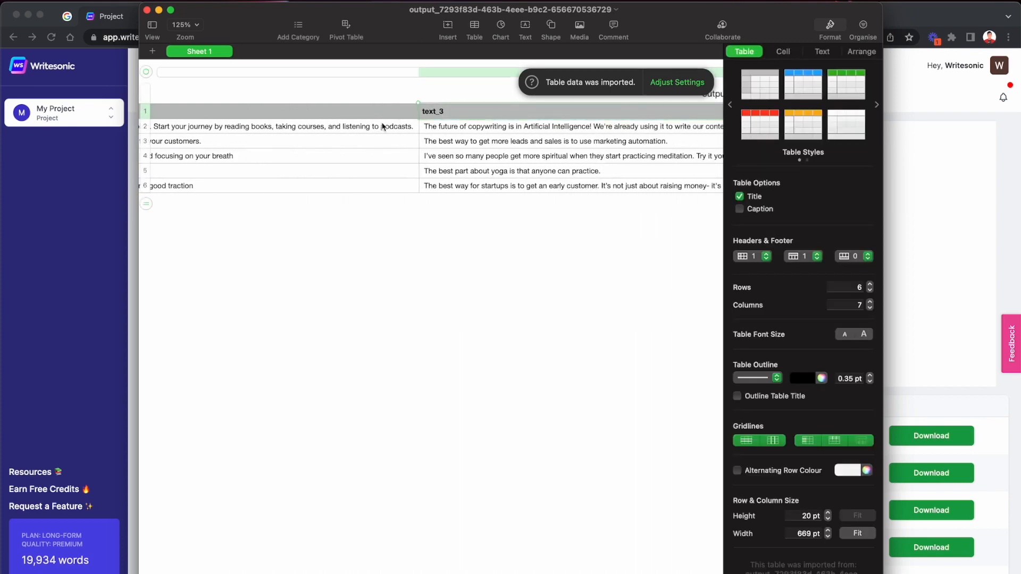
scroll(right, 3)
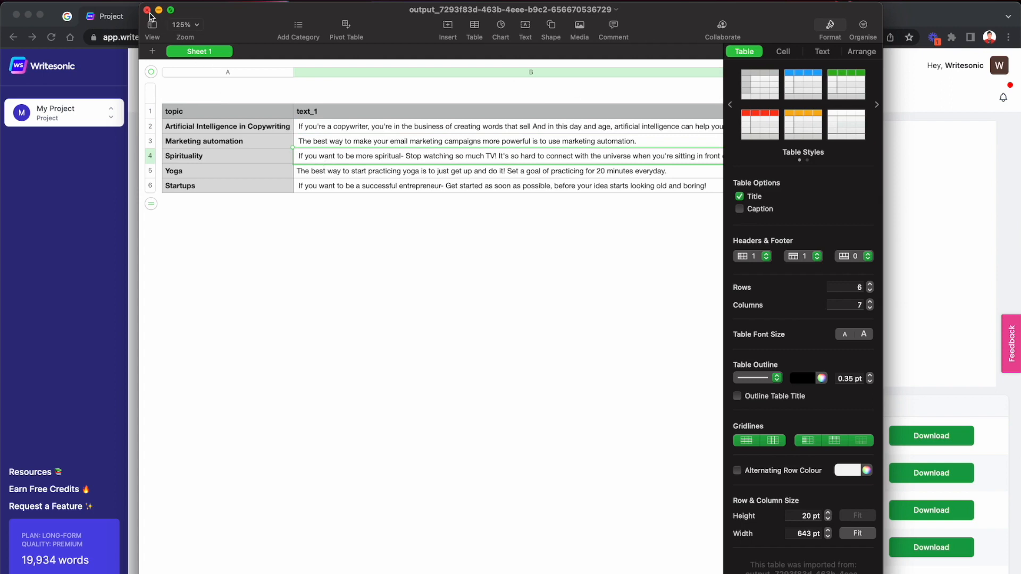
Close the tweets output in Numbers and go to the New Copy tab.
click(148, 9)
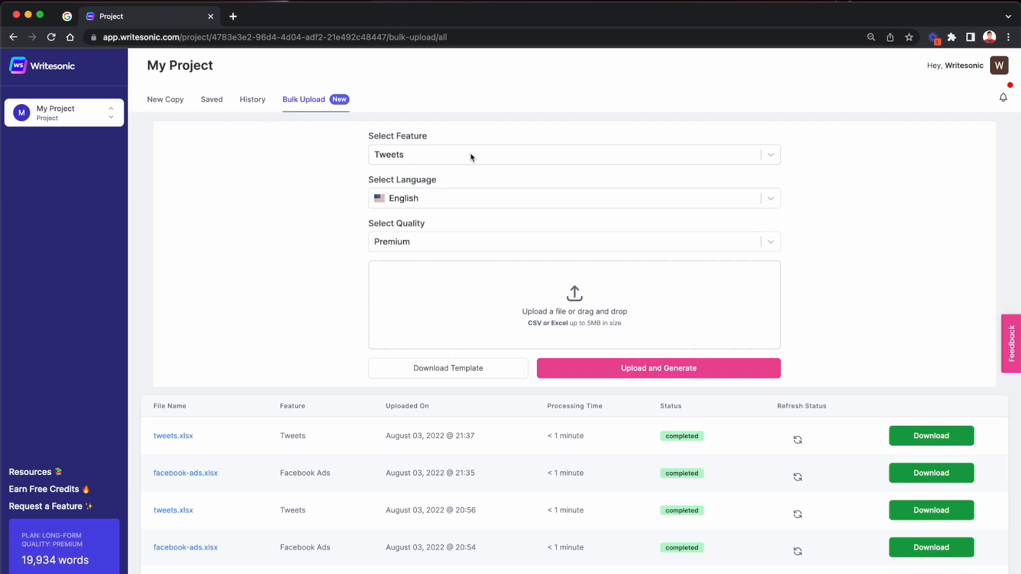
mouse_move(470, 377)
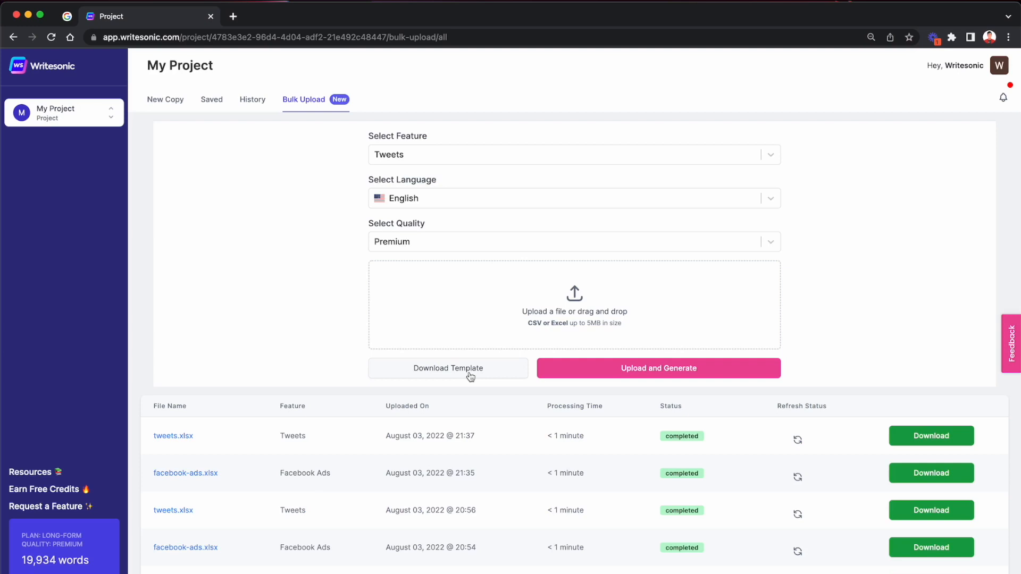
click(165, 100)
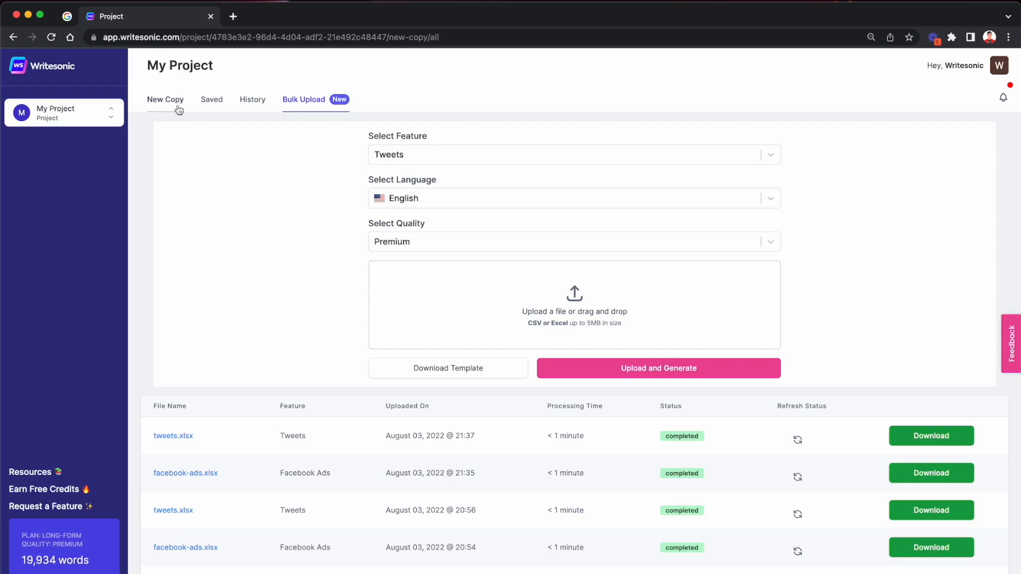
Open the Song Lyrics template, click its Topic field, then close it.
click(165, 99)
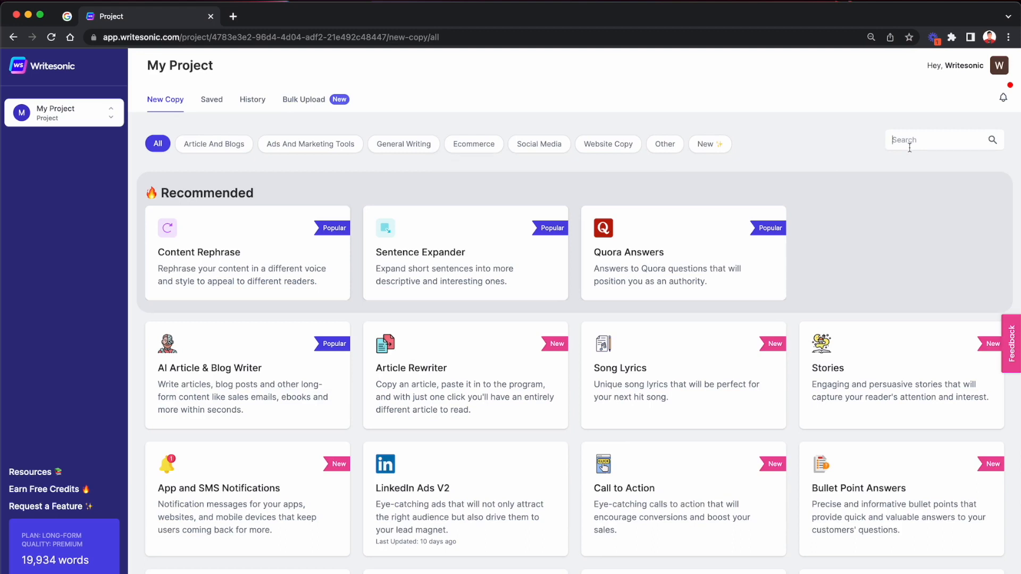
mouse_move(720, 342)
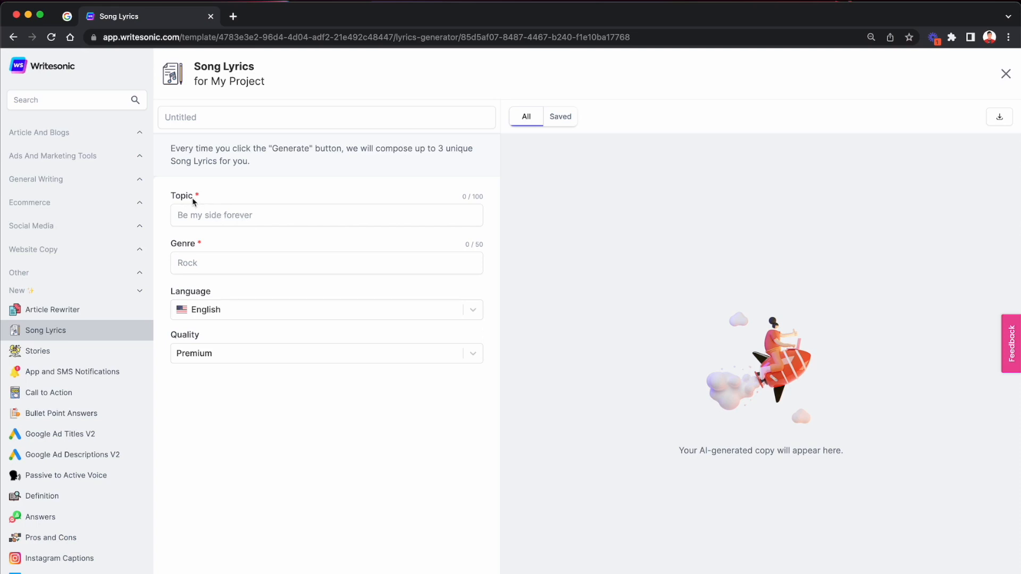
mouse_move(214, 215)
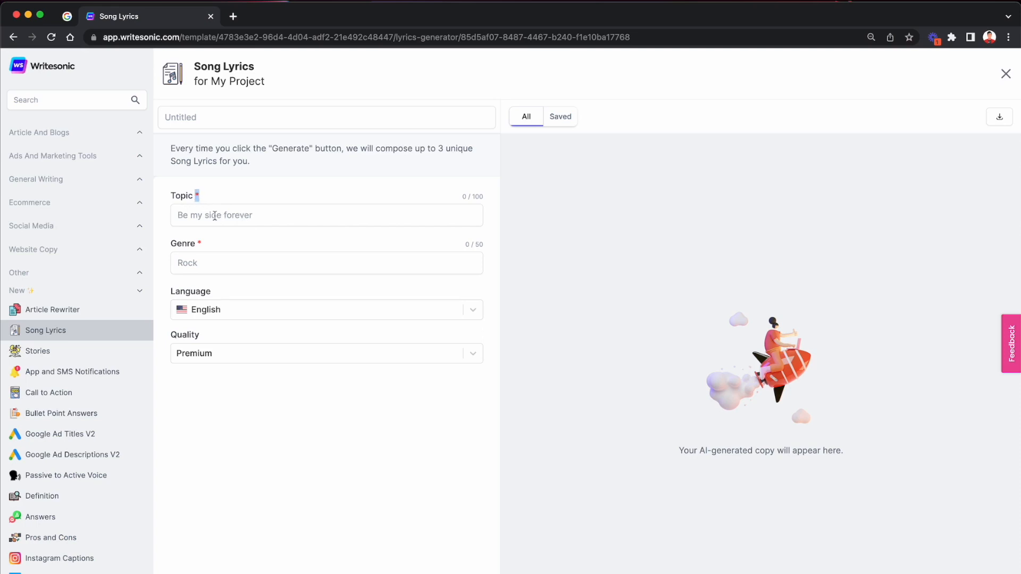
click(325, 215)
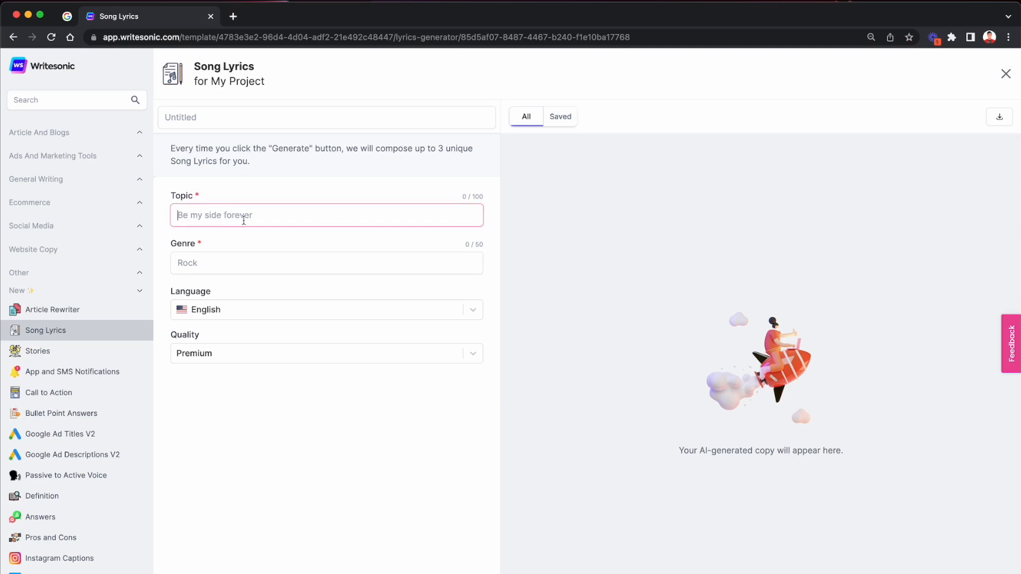
mouse_move(266, 220)
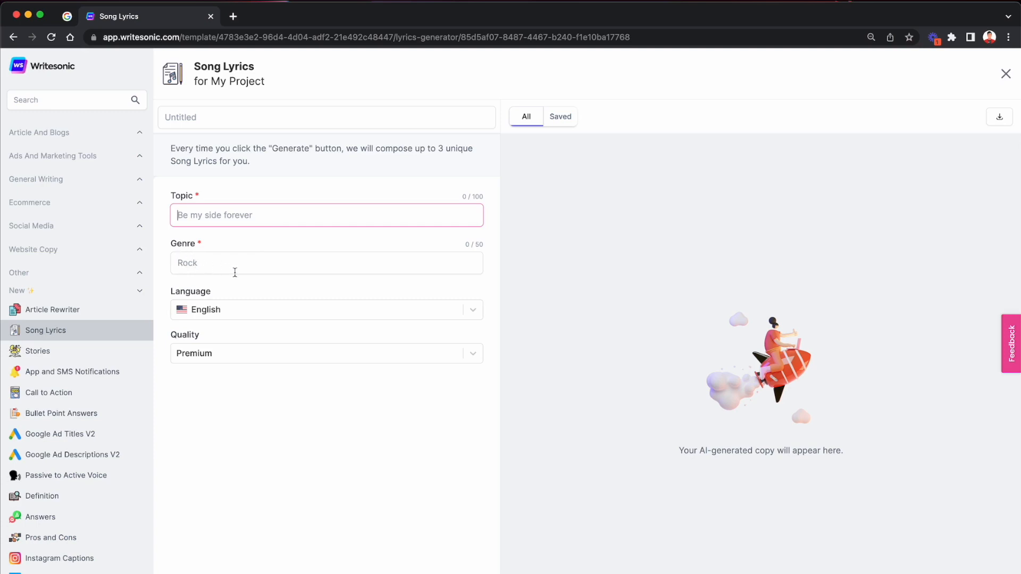
mouse_move(476, 183)
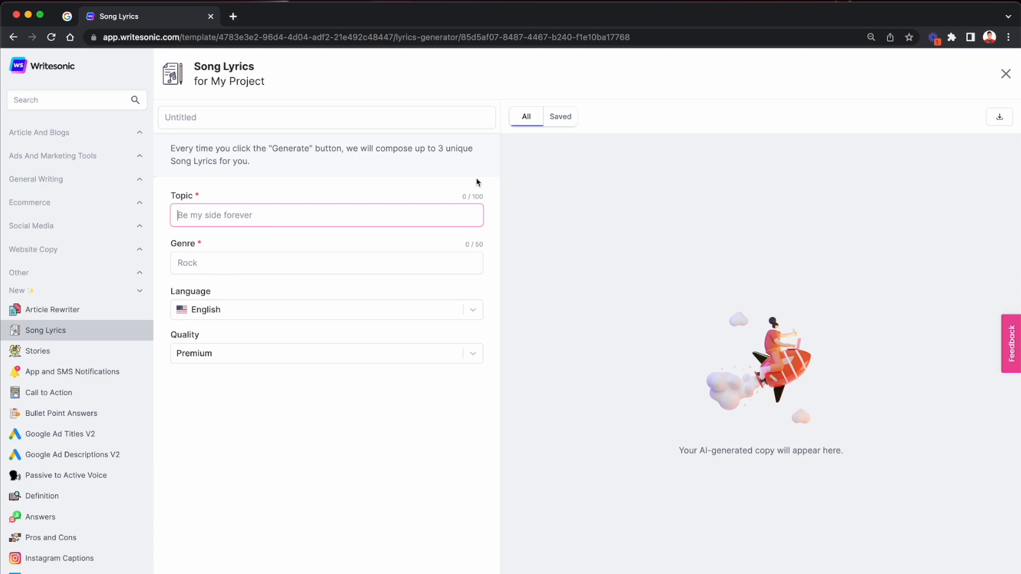
mouse_move(649, 173)
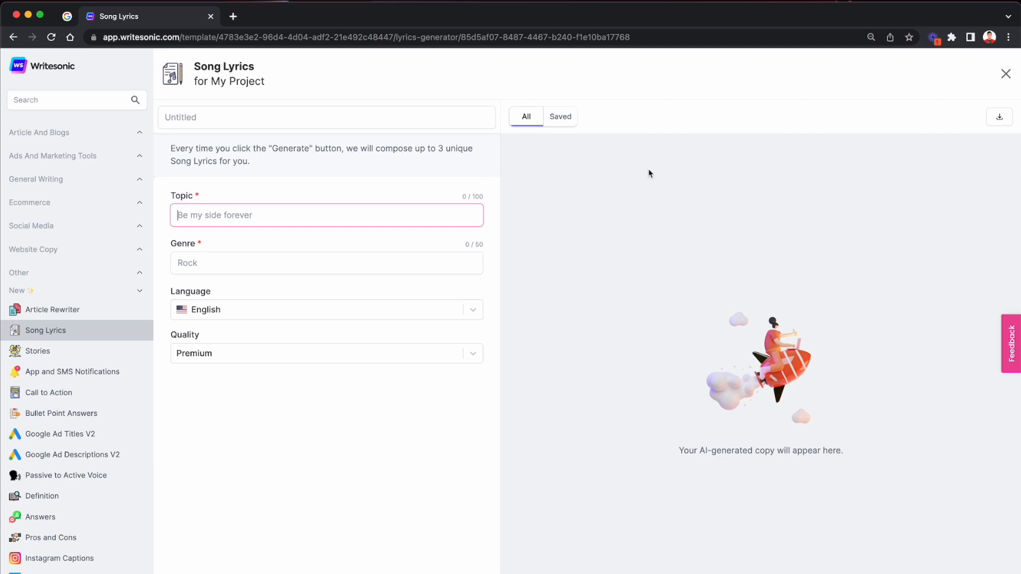
mouse_move(986, 90)
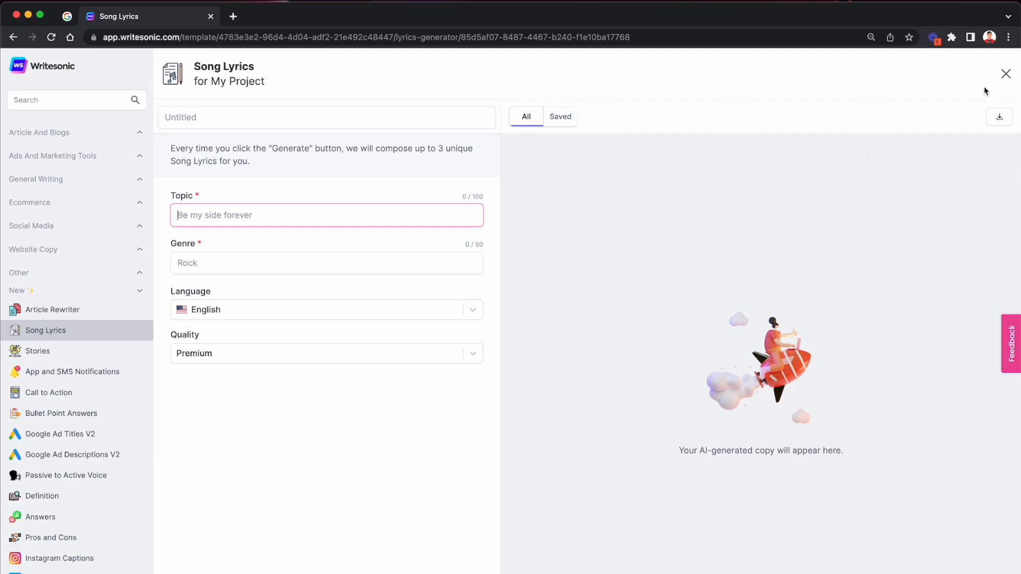
click(1005, 73)
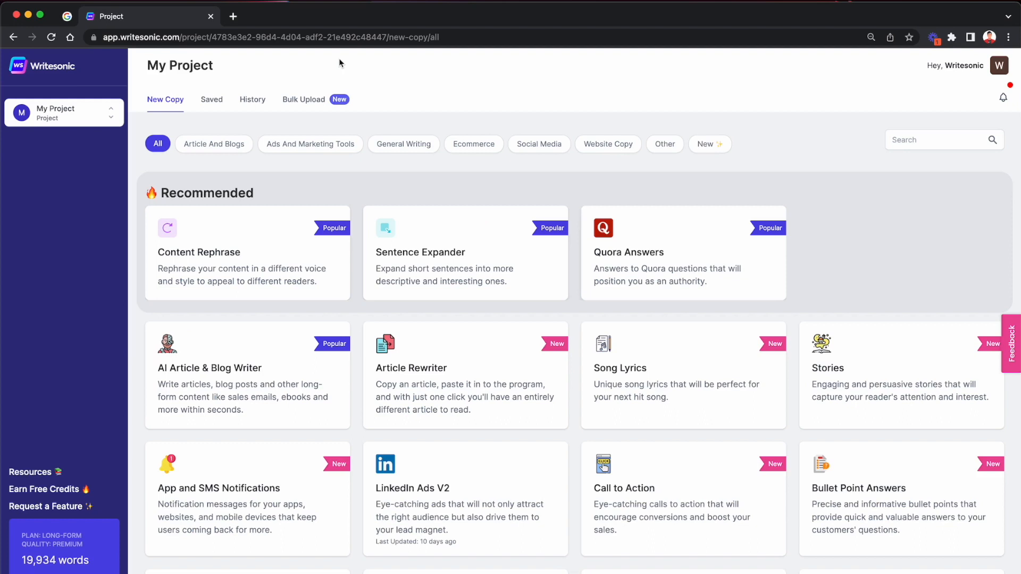
Switch to the Bulk Upload tab to see the completed Tweets and Facebook Ads jobs.
click(303, 99)
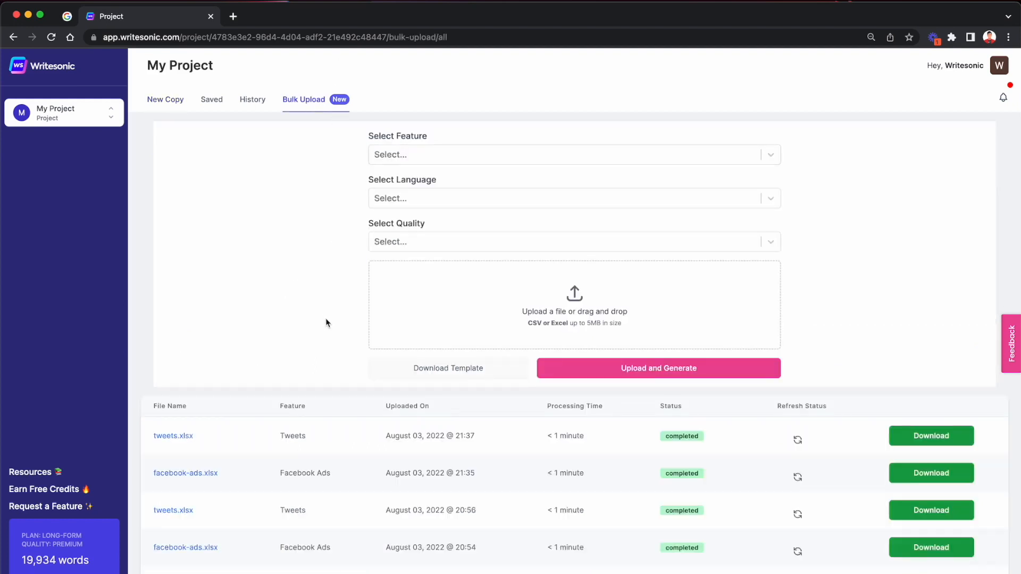
mouse_move(356, 363)
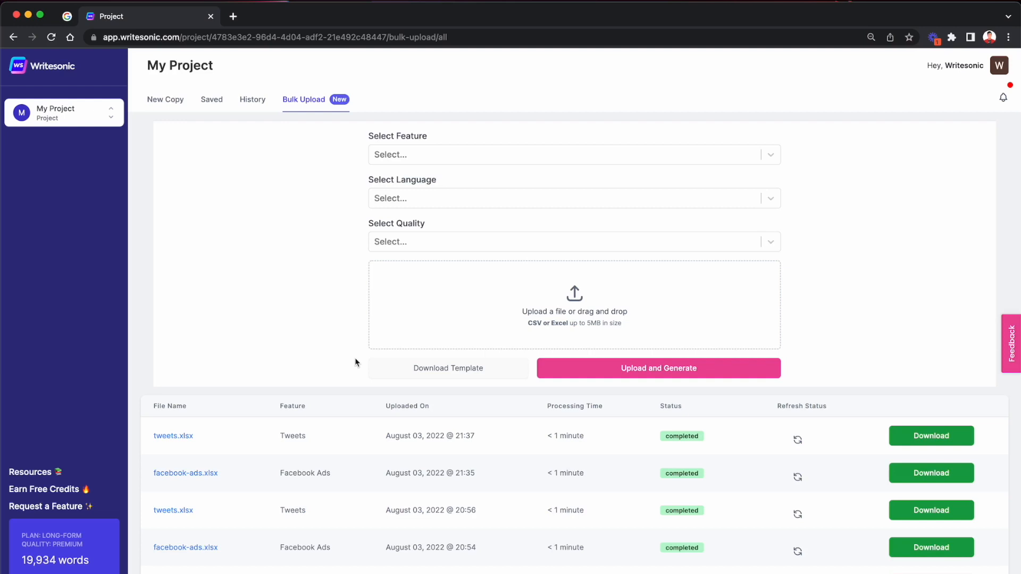
mouse_move(313, 156)
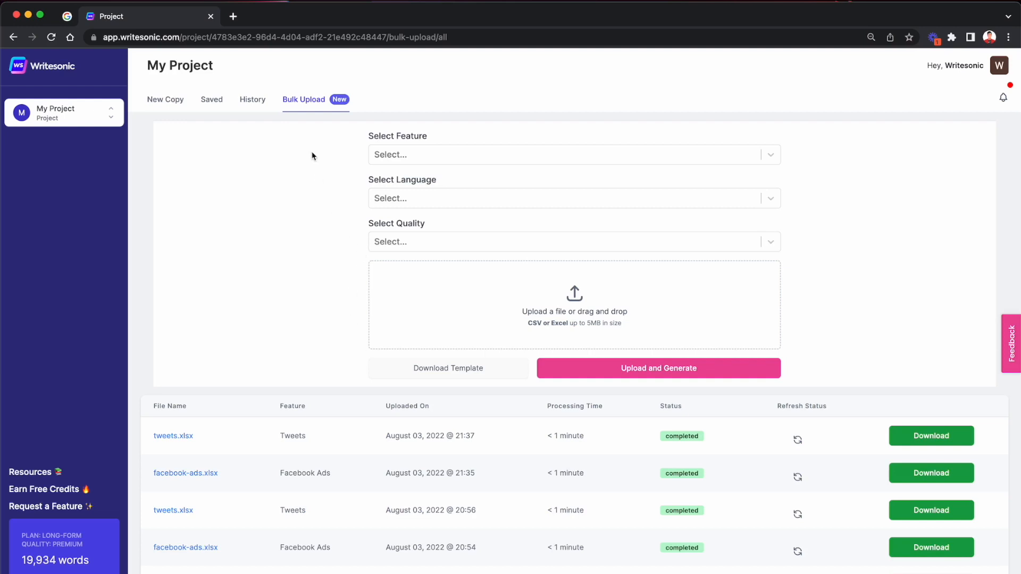
mouse_move(324, 189)
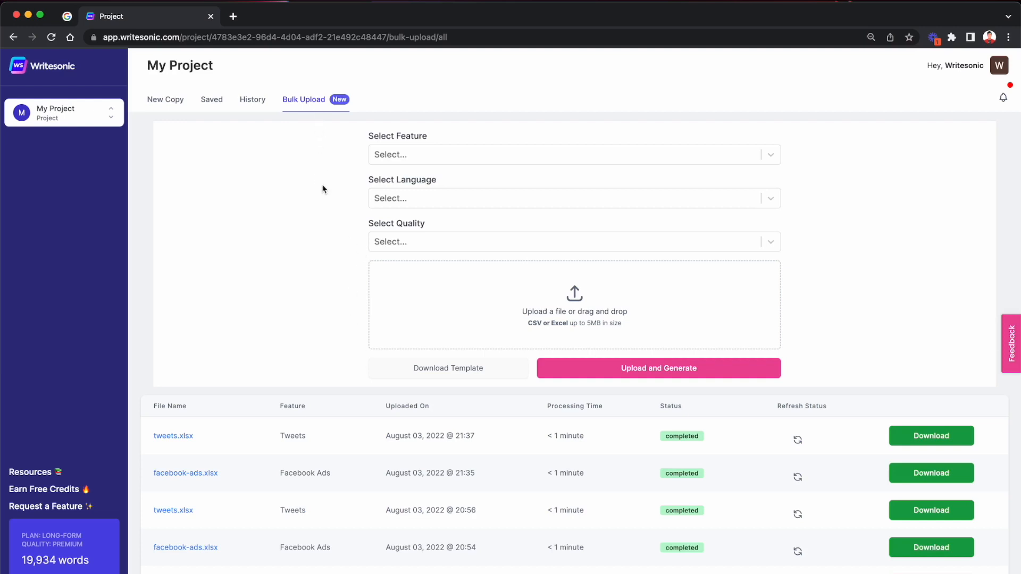